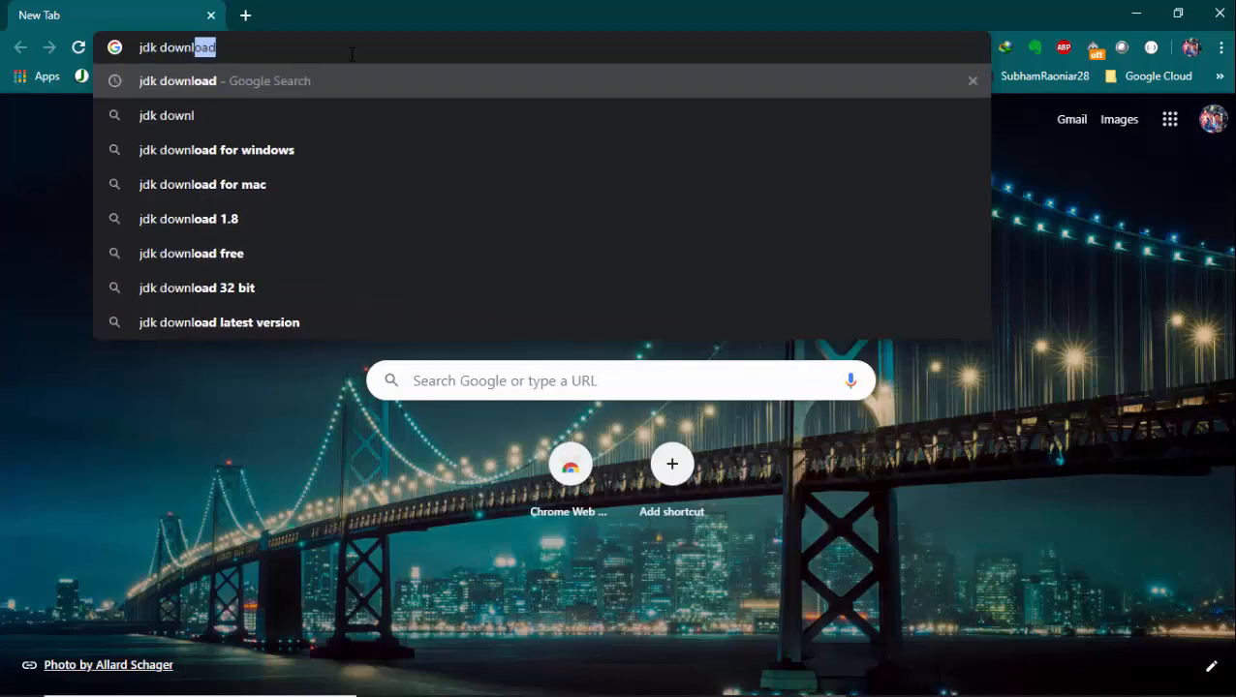
# Search Google for 'jdk download'.
pyautogui.press('Return')
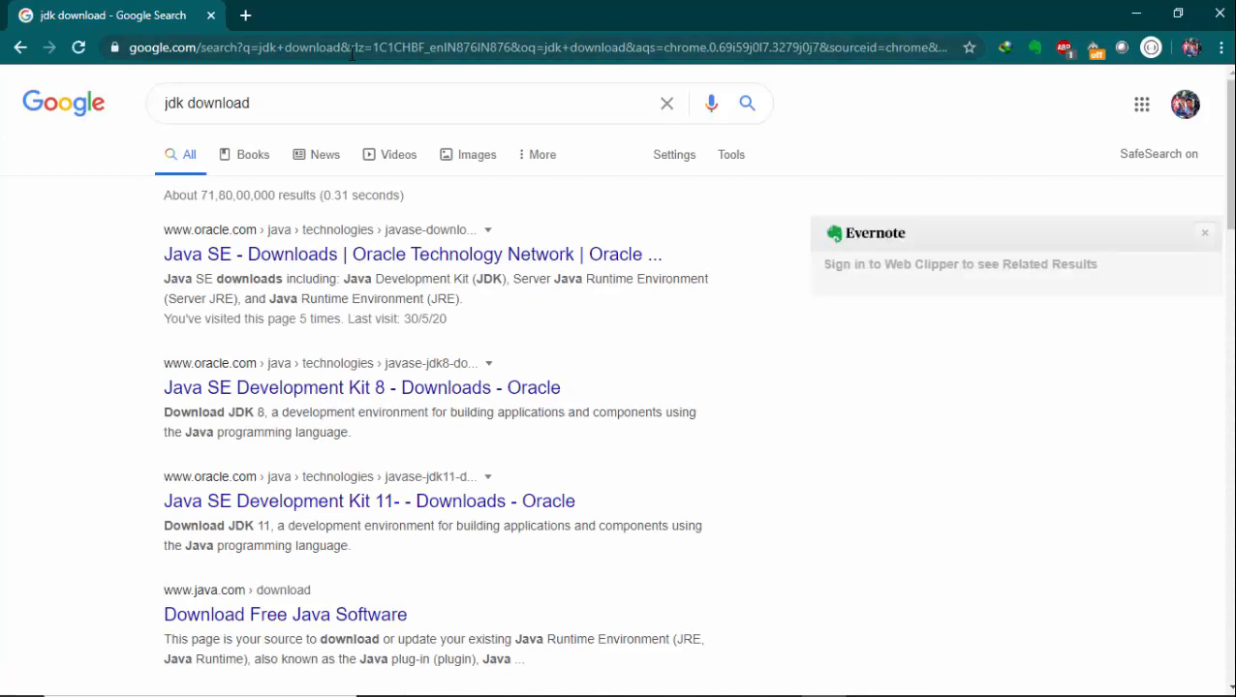
pyautogui.moveTo(213, 137)
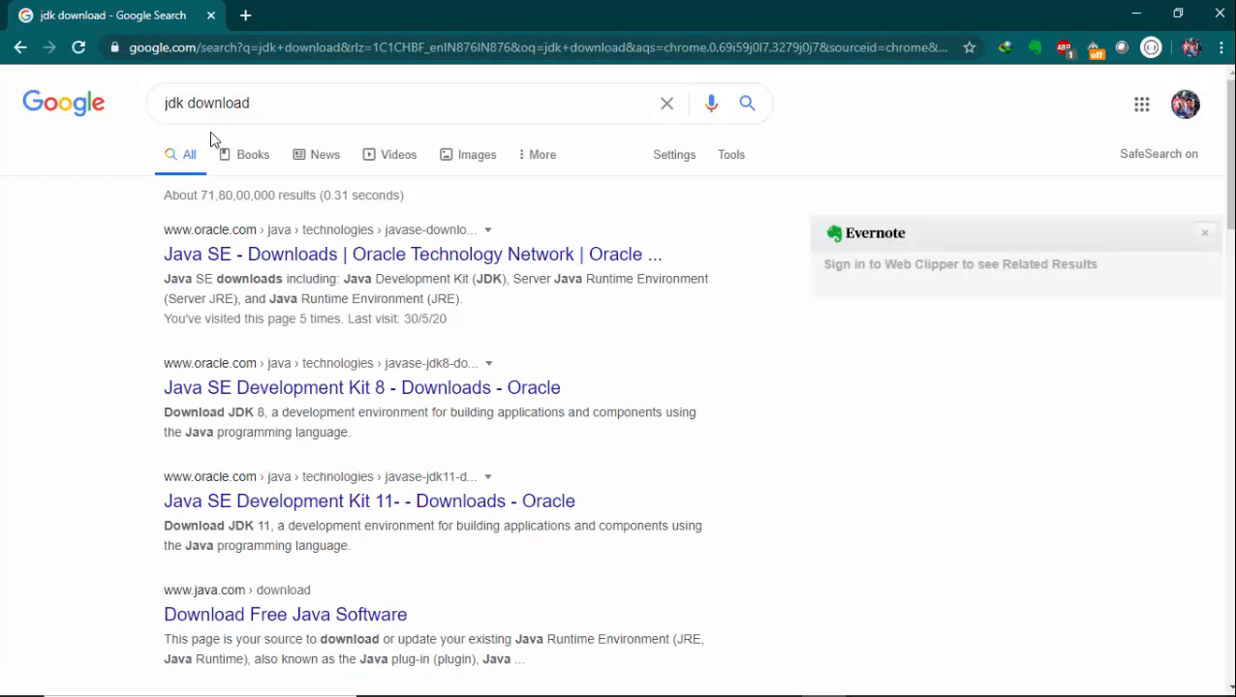
pyautogui.moveTo(336, 254)
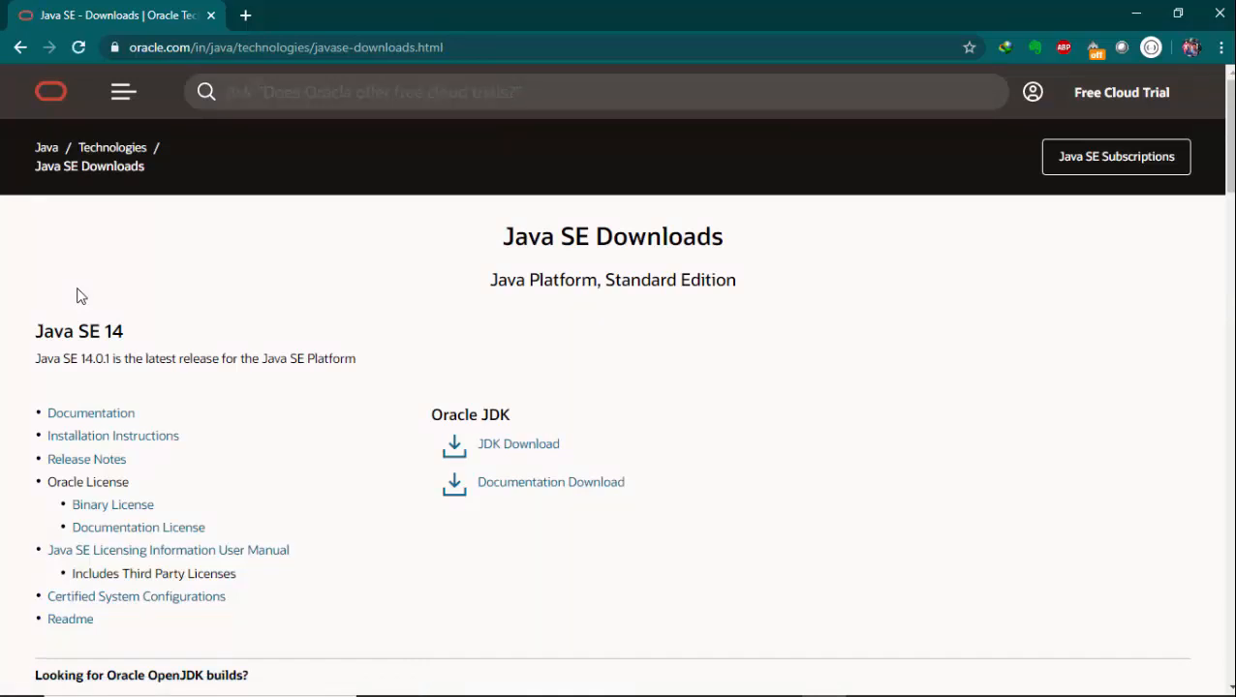
# Scroll the Java SE Downloads page and open the Java SE 14 JDK Download page.
pyautogui.scroll(-3)
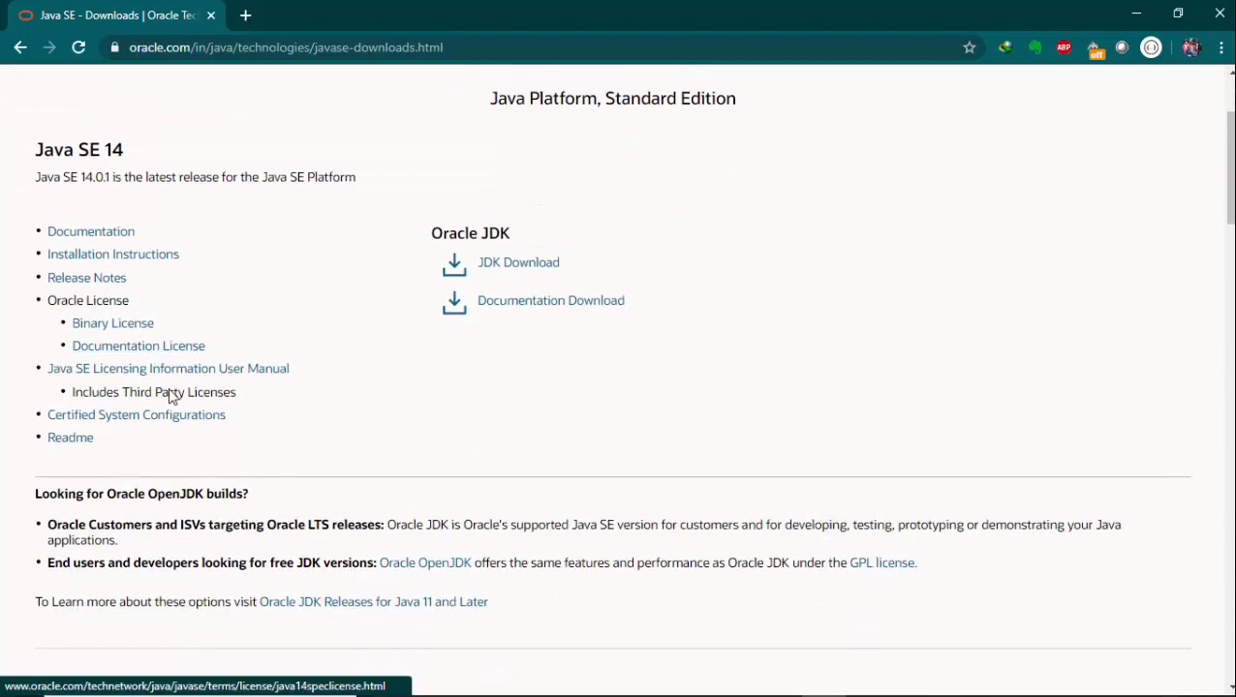
pyautogui.scroll(-3)
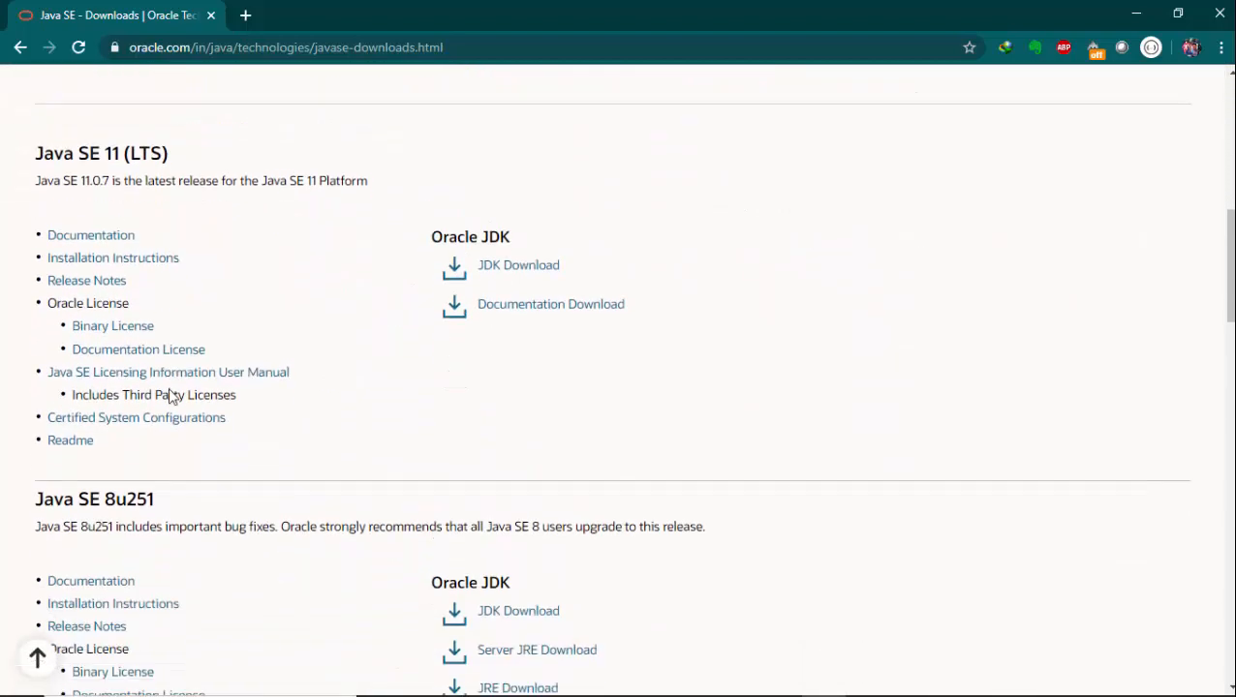
pyautogui.scroll(-3)
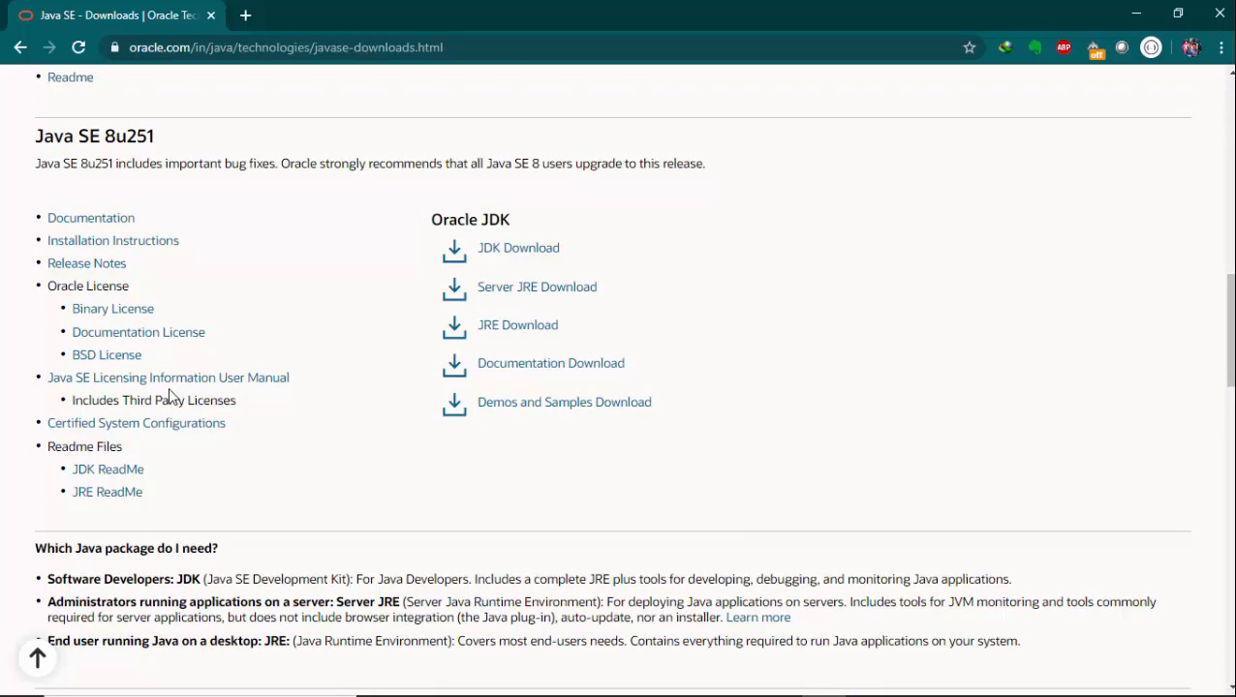
pyautogui.scroll(-3)
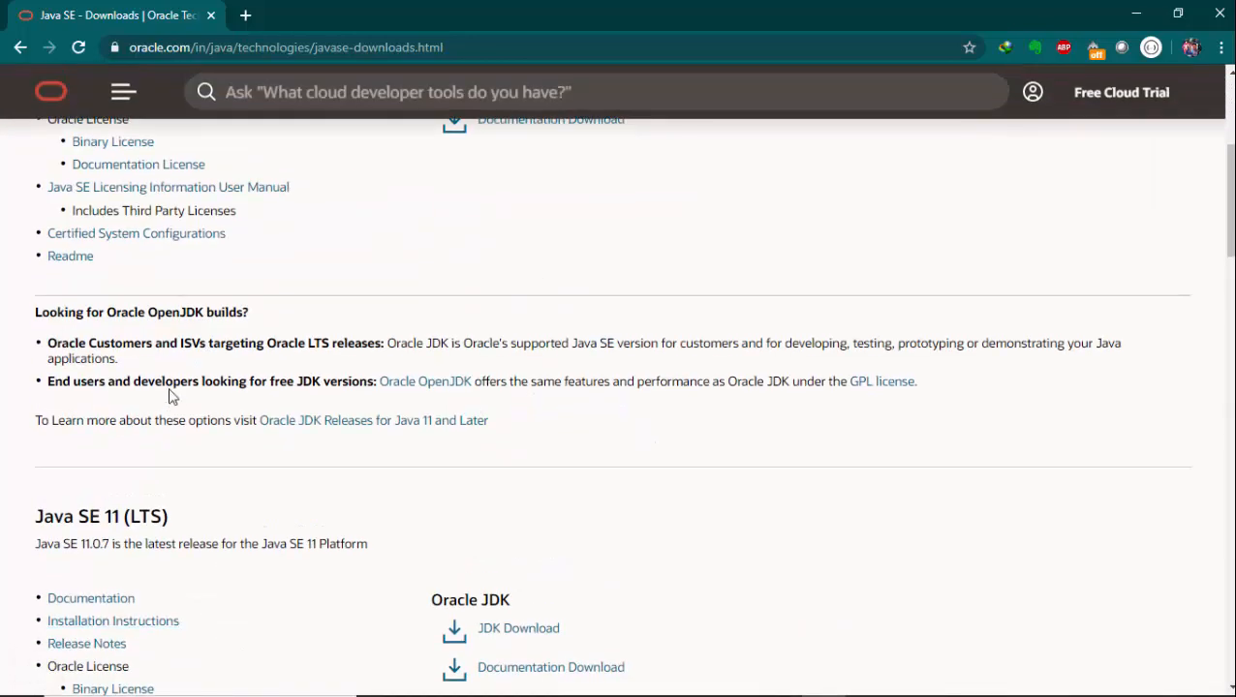
pyautogui.scroll(-3)
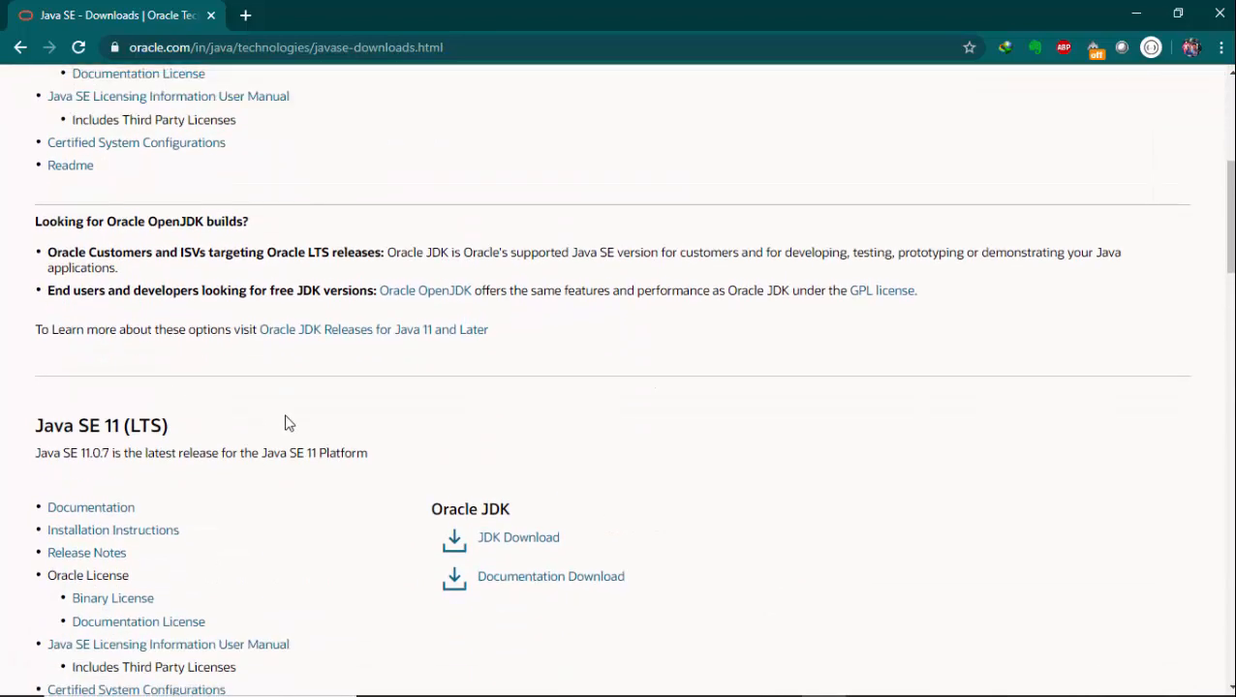
pyautogui.scroll(-3)
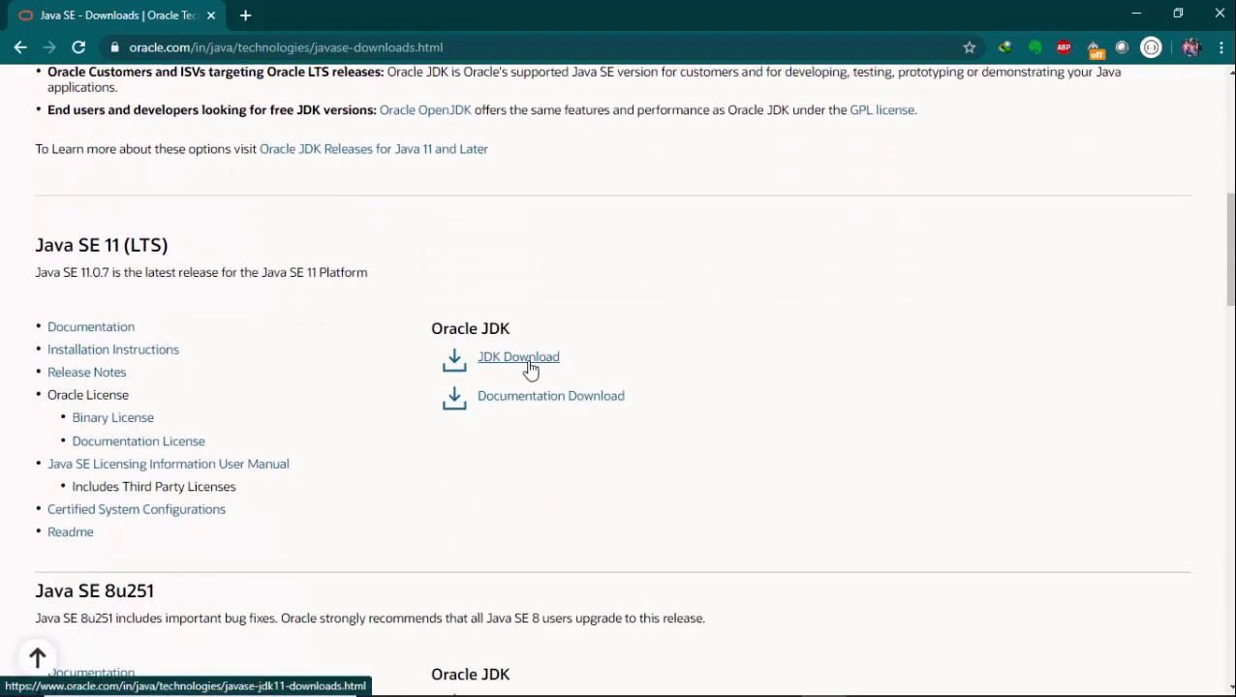
pyautogui.scroll(3)
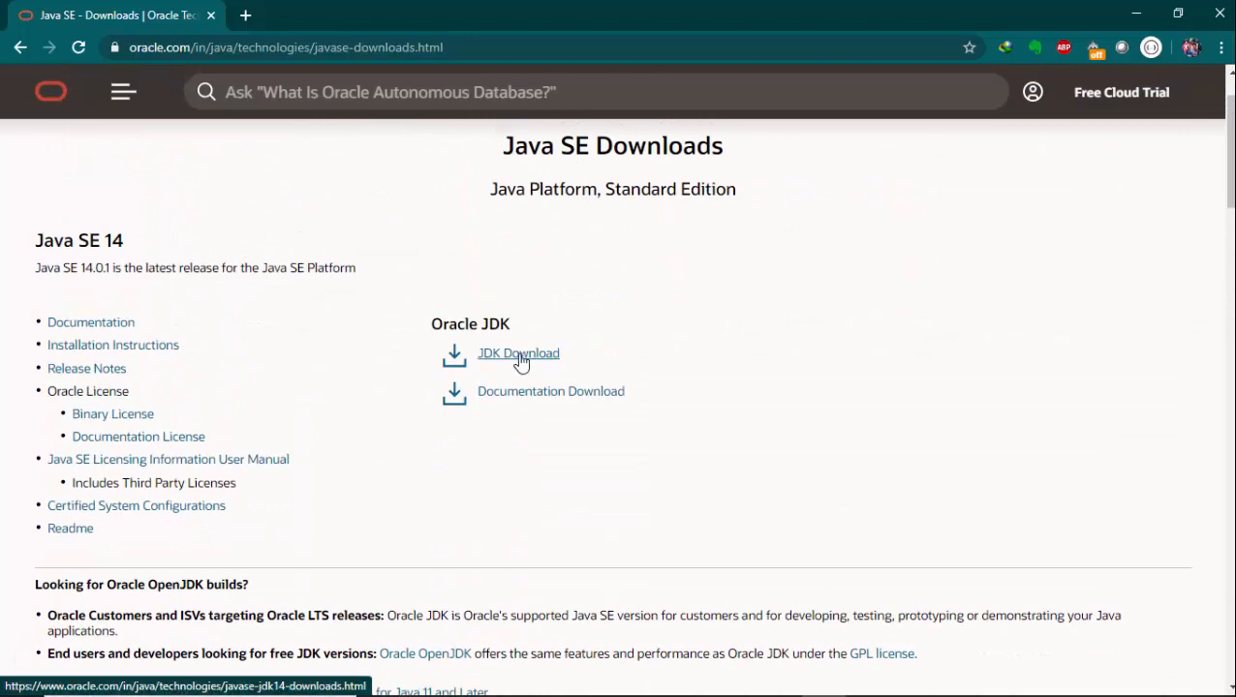
pyautogui.click(518, 353)
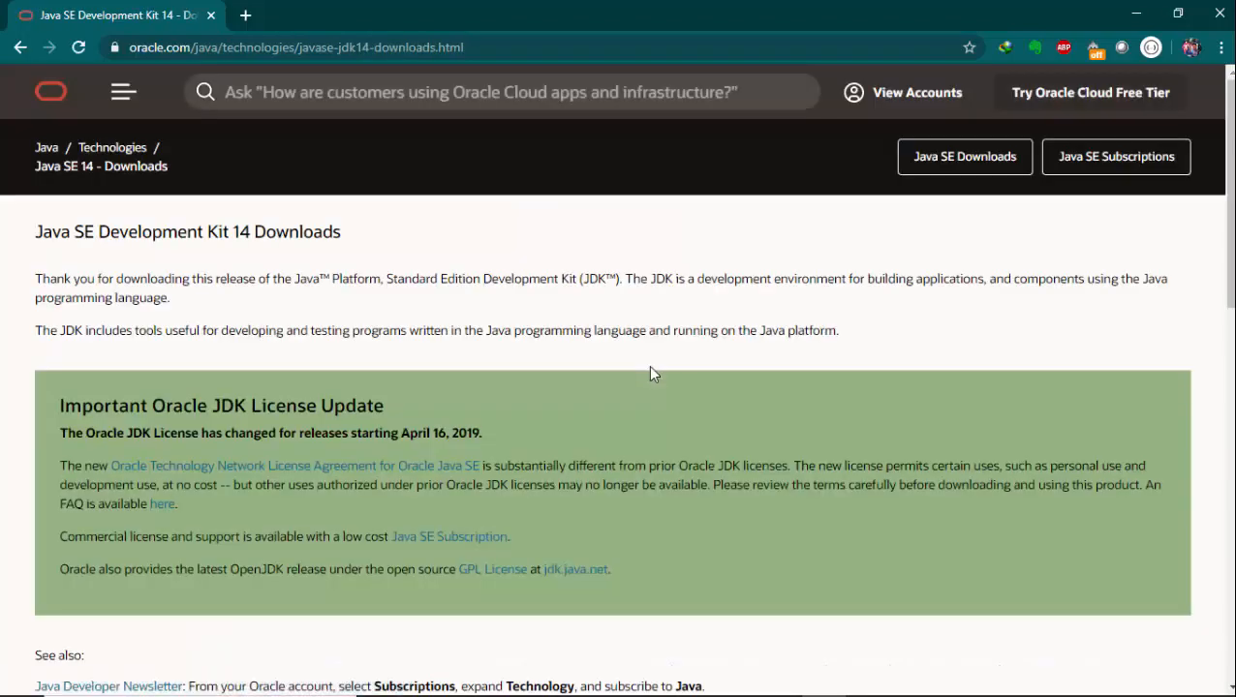
# Accept the Oracle license and download jdk-14.0.1_windows-x64_bin.exe.
pyautogui.scroll(-3)
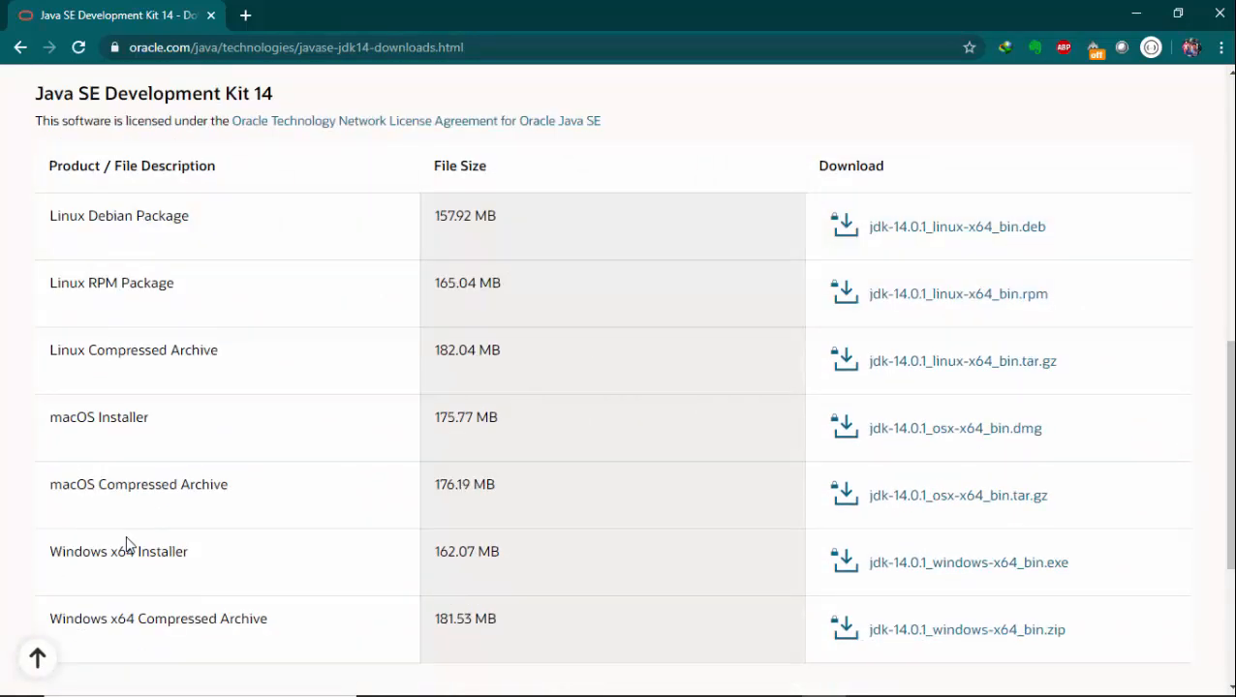
pyautogui.moveTo(131, 545)
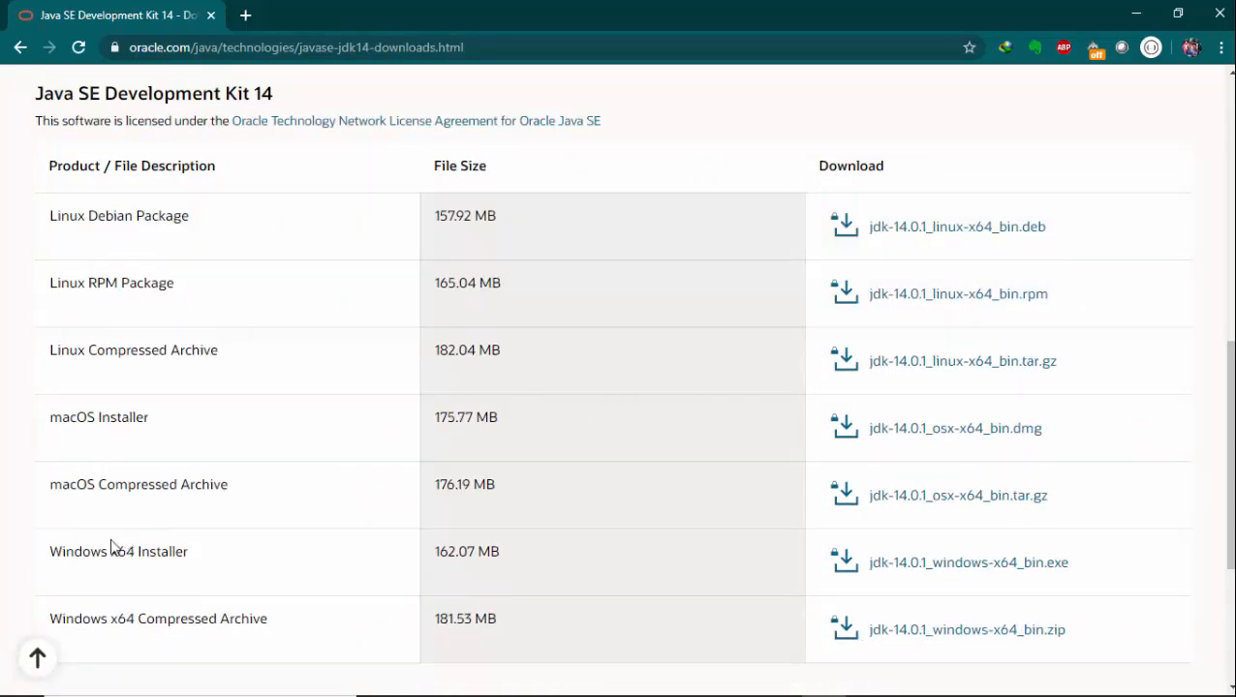
pyautogui.moveTo(43, 569)
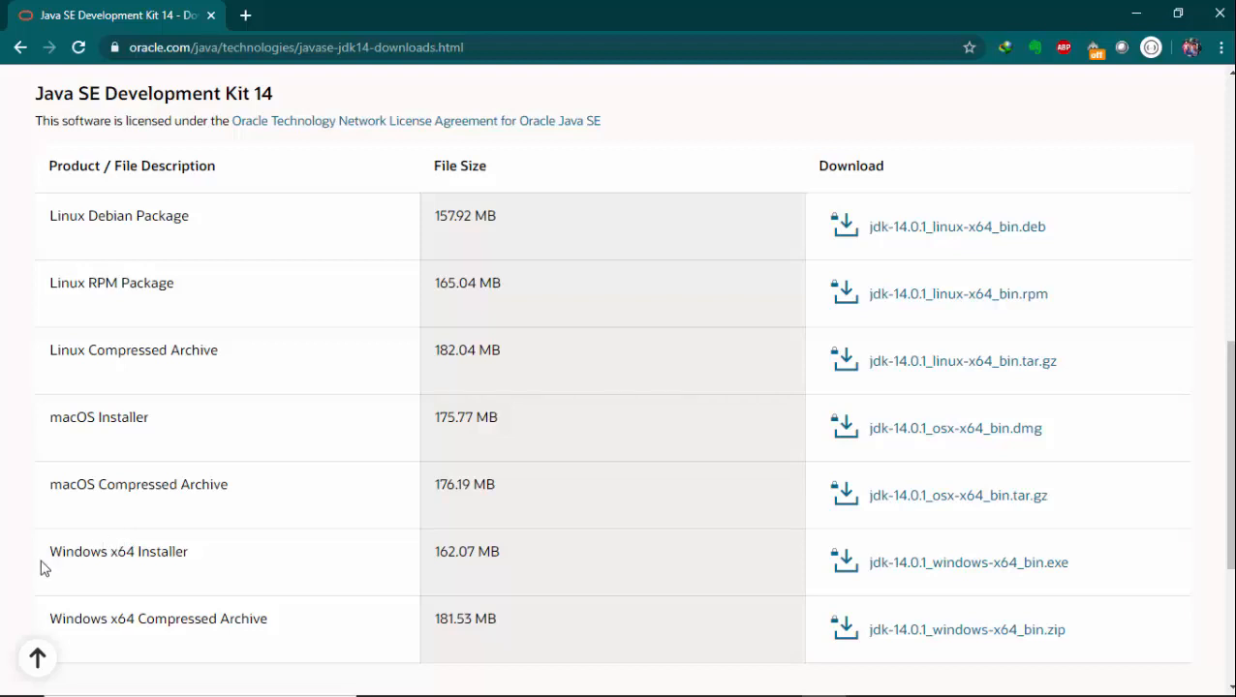
pyautogui.doubleClick(118, 551)
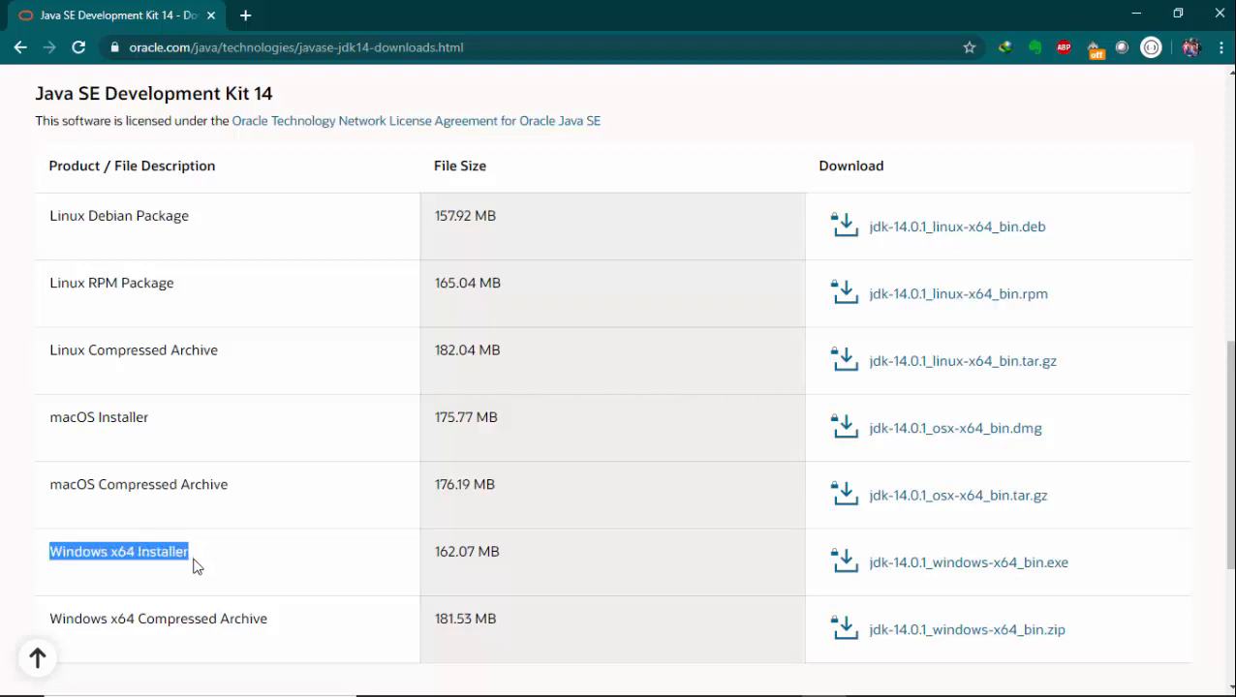
pyautogui.moveTo(199, 564)
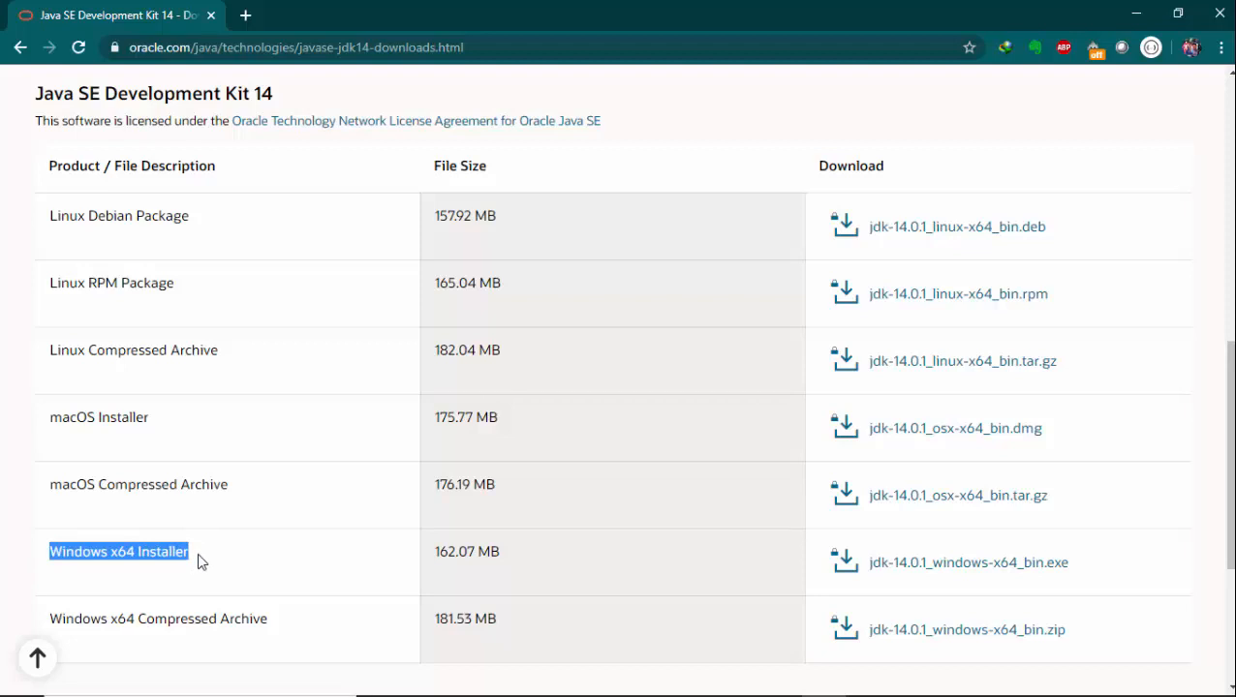
pyautogui.moveTo(386, 573)
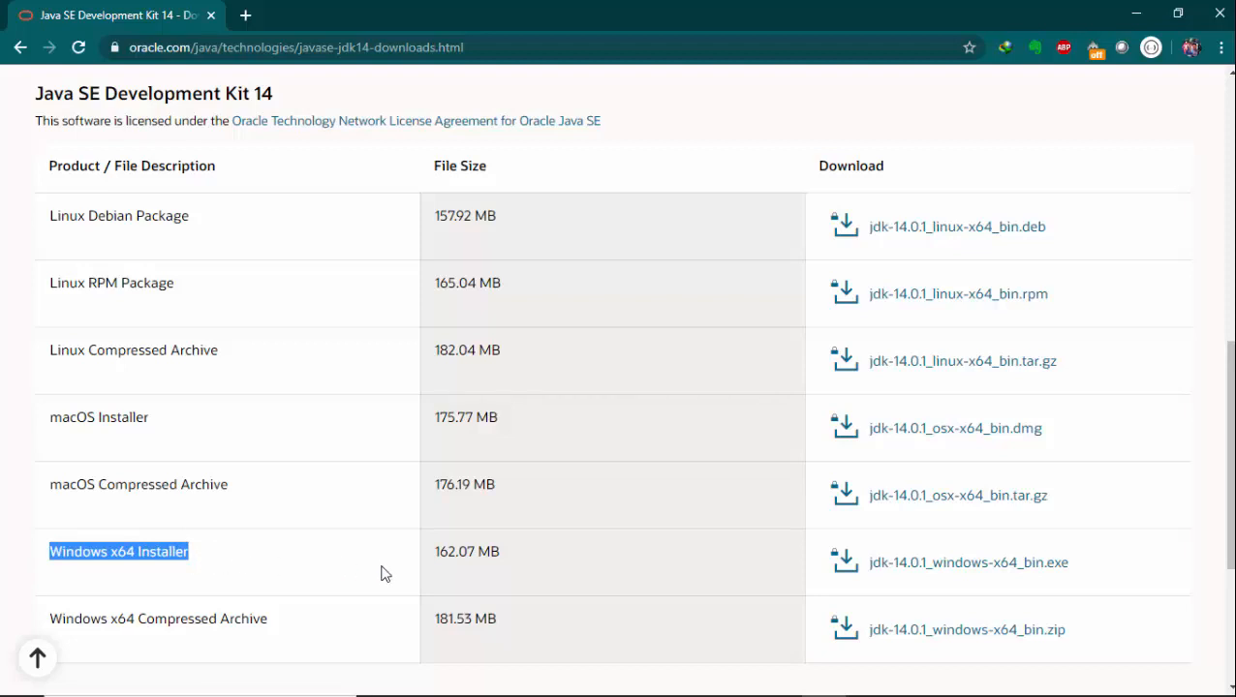
pyautogui.moveTo(968, 562)
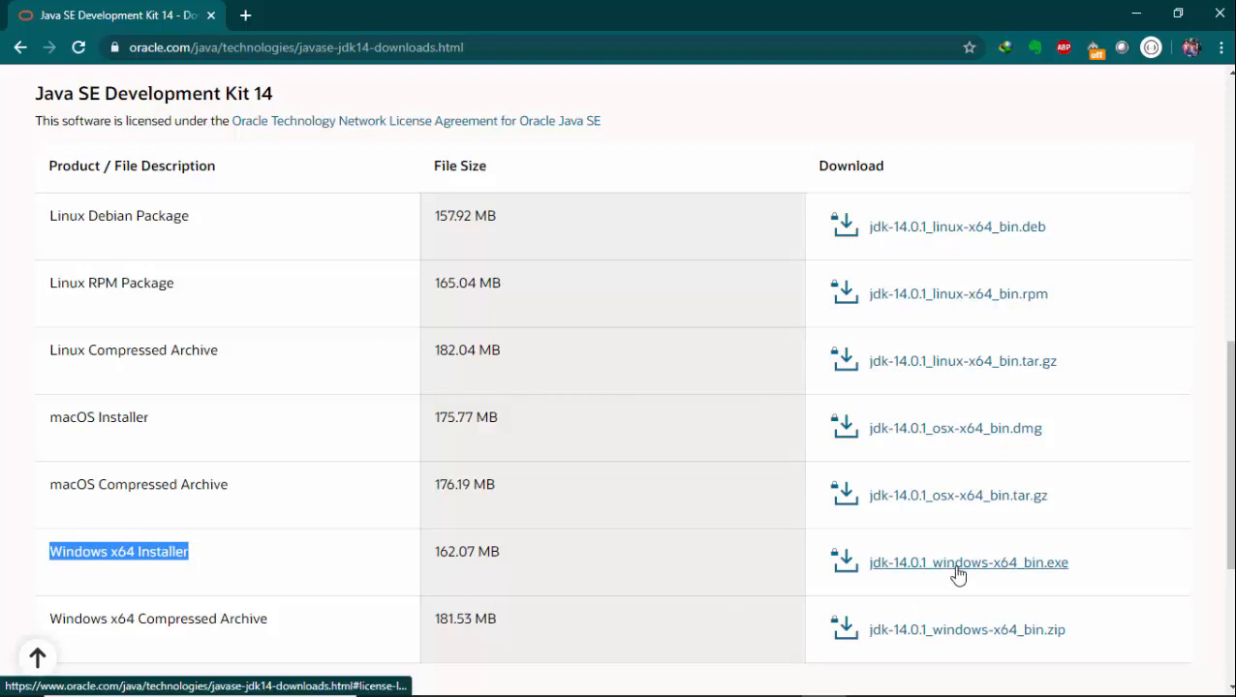
pyautogui.moveTo(939, 581)
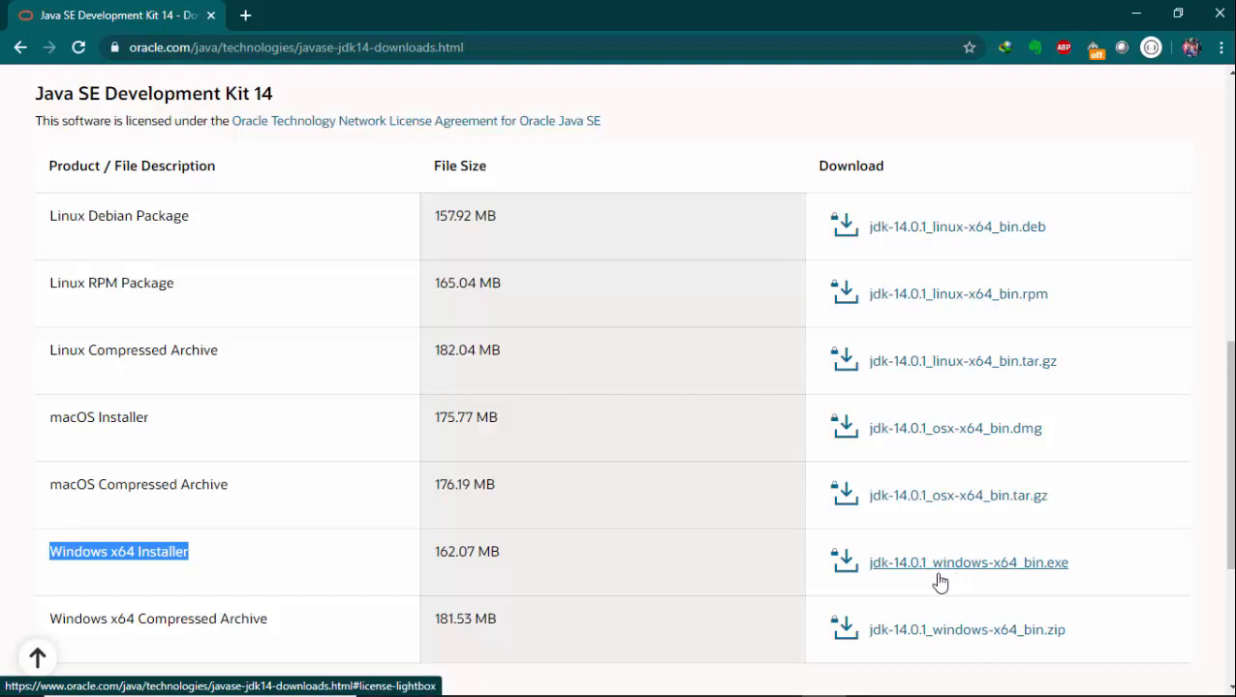
pyautogui.click(968, 562)
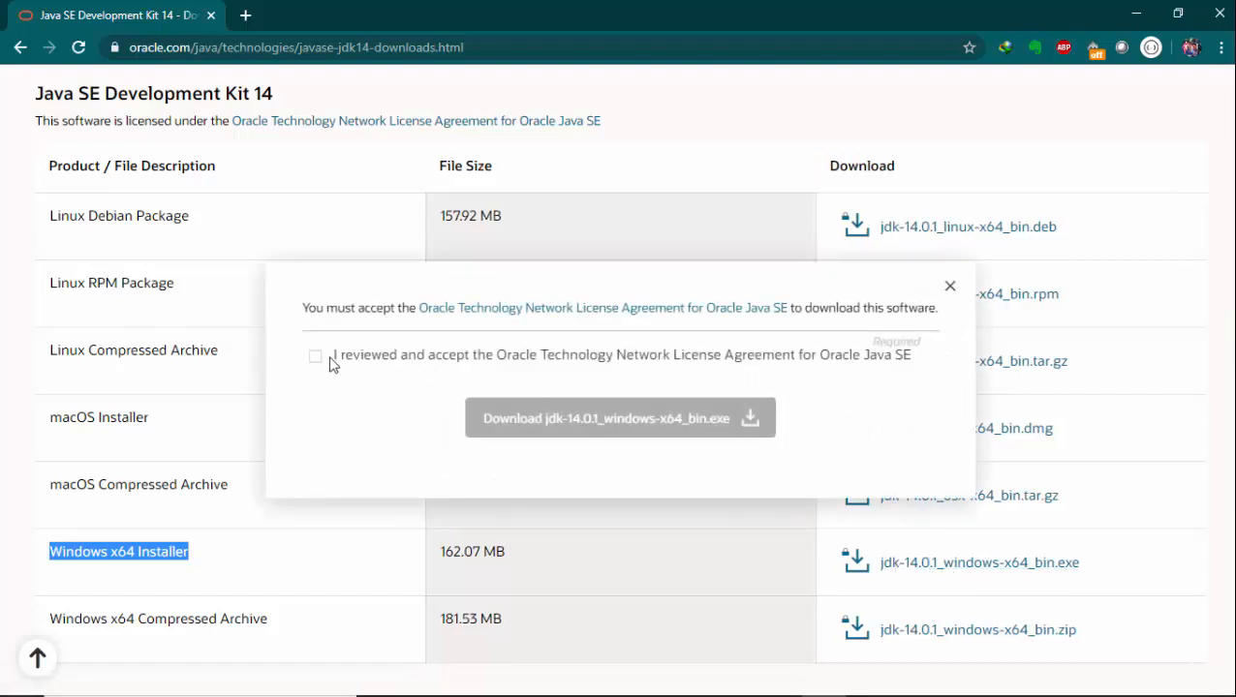
pyautogui.click(315, 355)
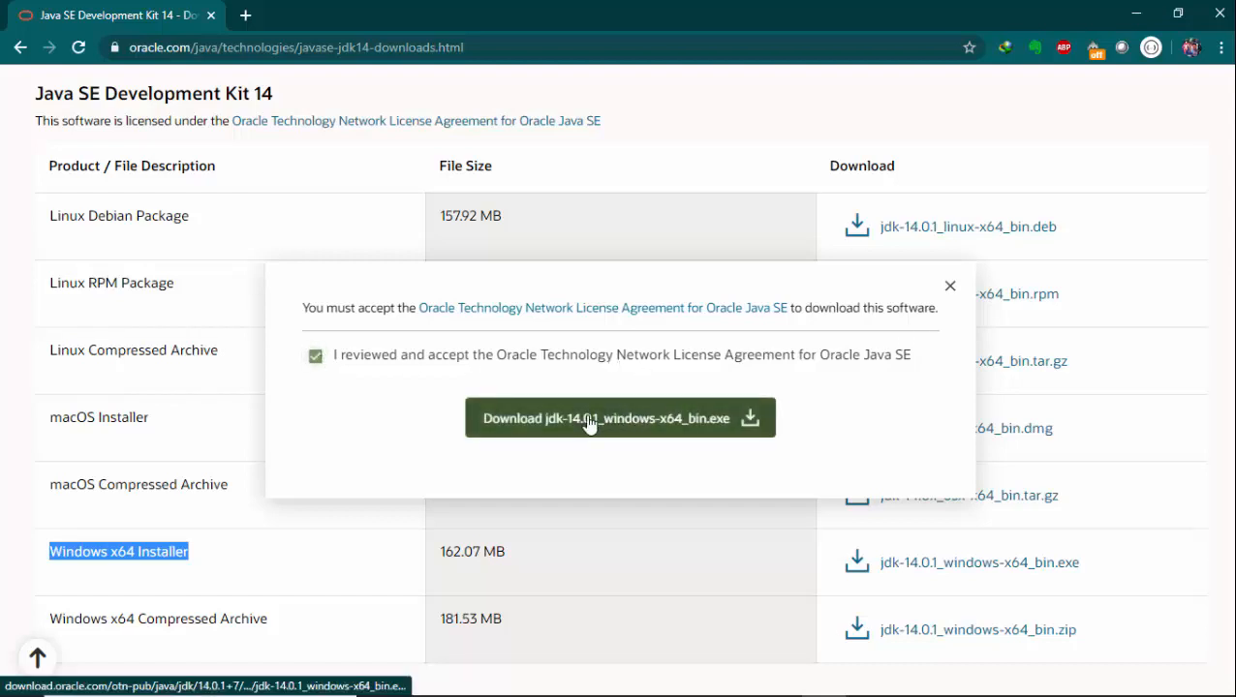
pyautogui.click(620, 417)
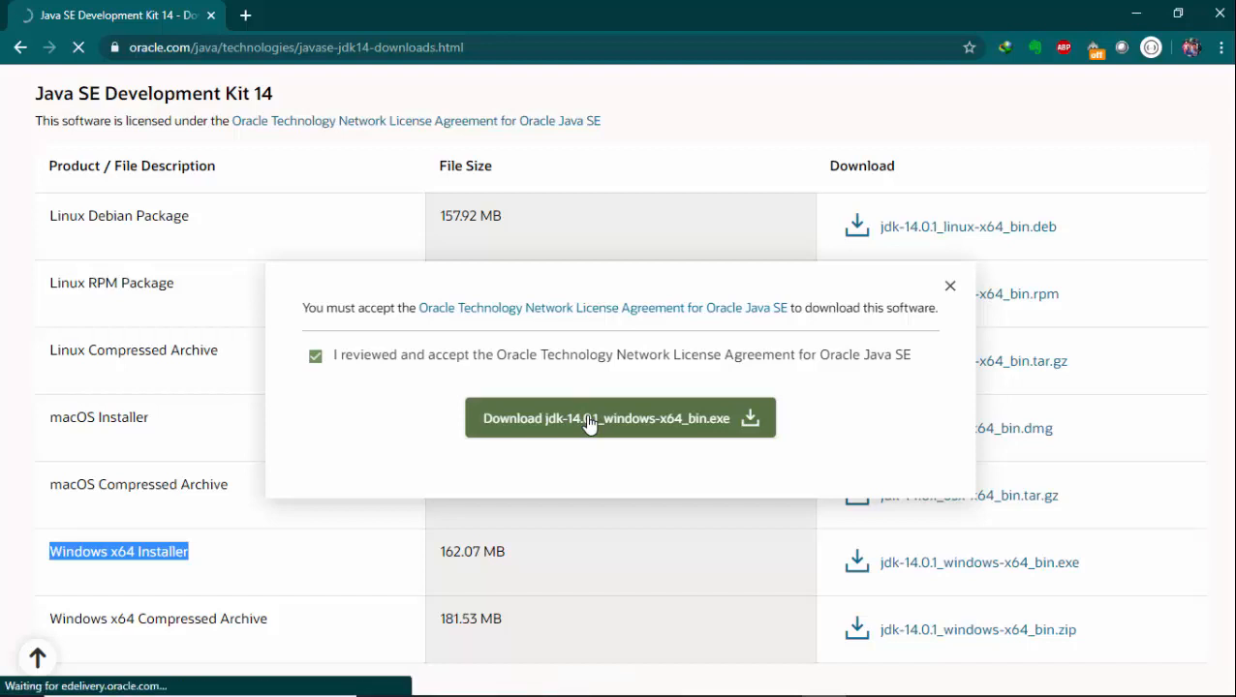
pyautogui.click(618, 418)
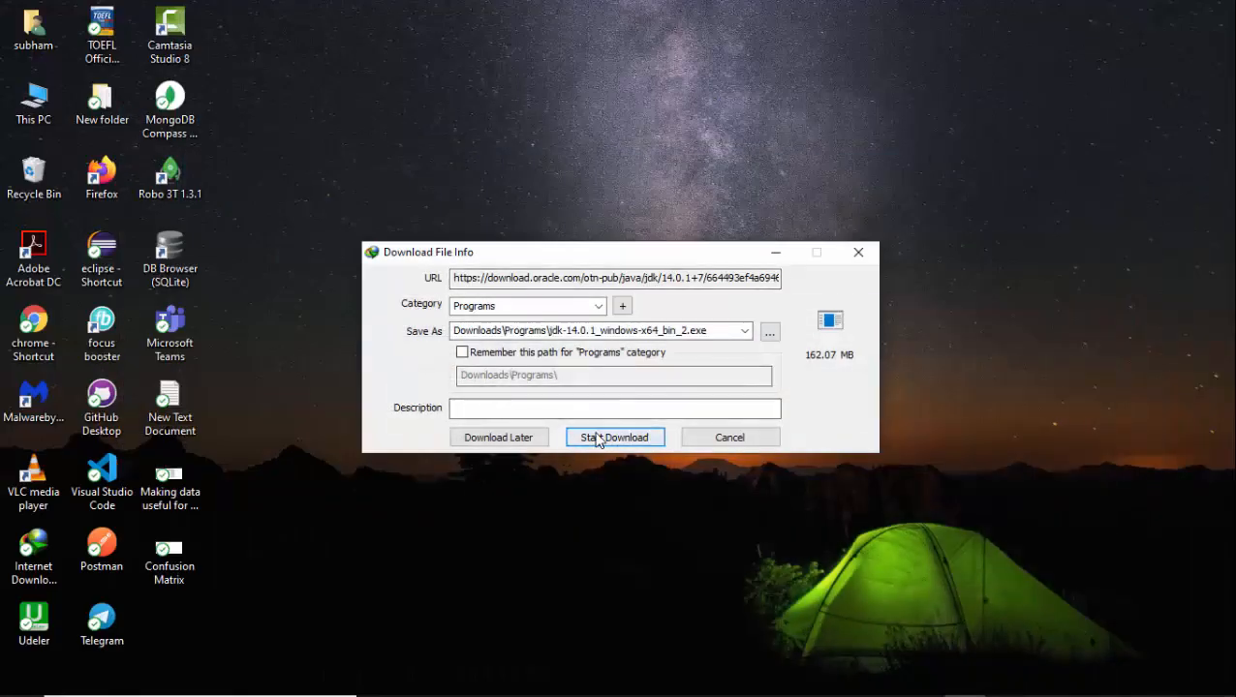
# Save the 162 MB JDK 14.0.1 Windows x64 installer with Internet Download Manager.
pyautogui.click(614, 436)
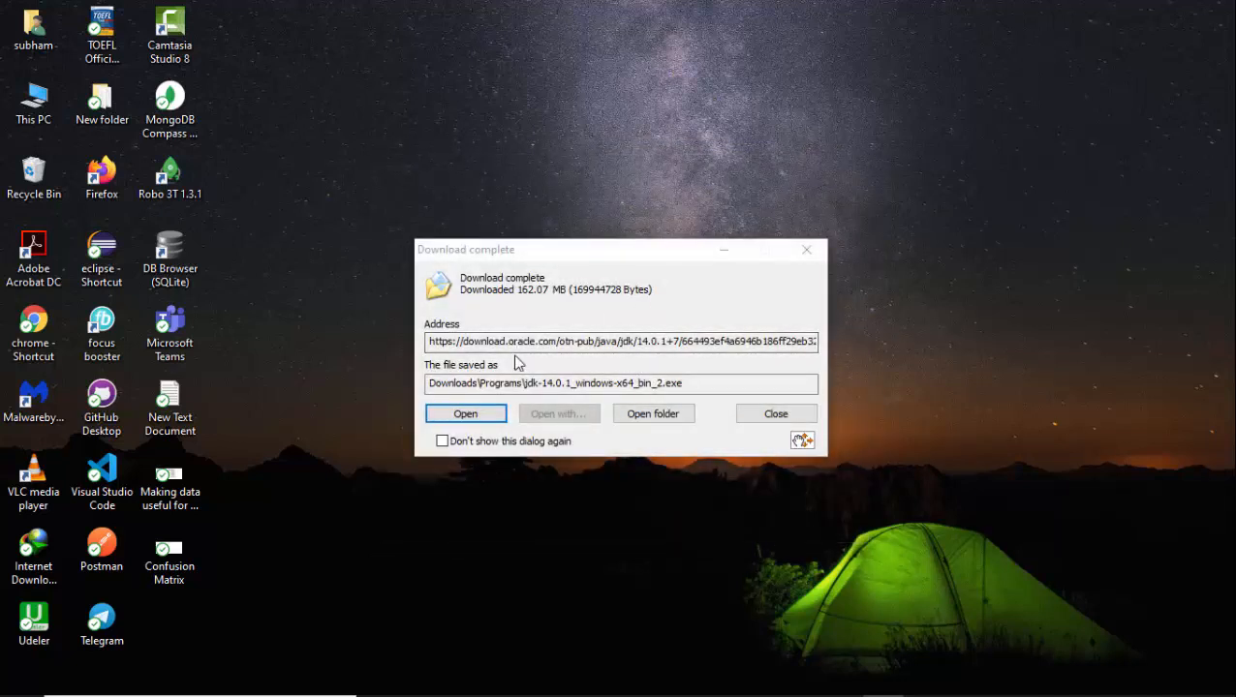
pyautogui.moveTo(485, 404)
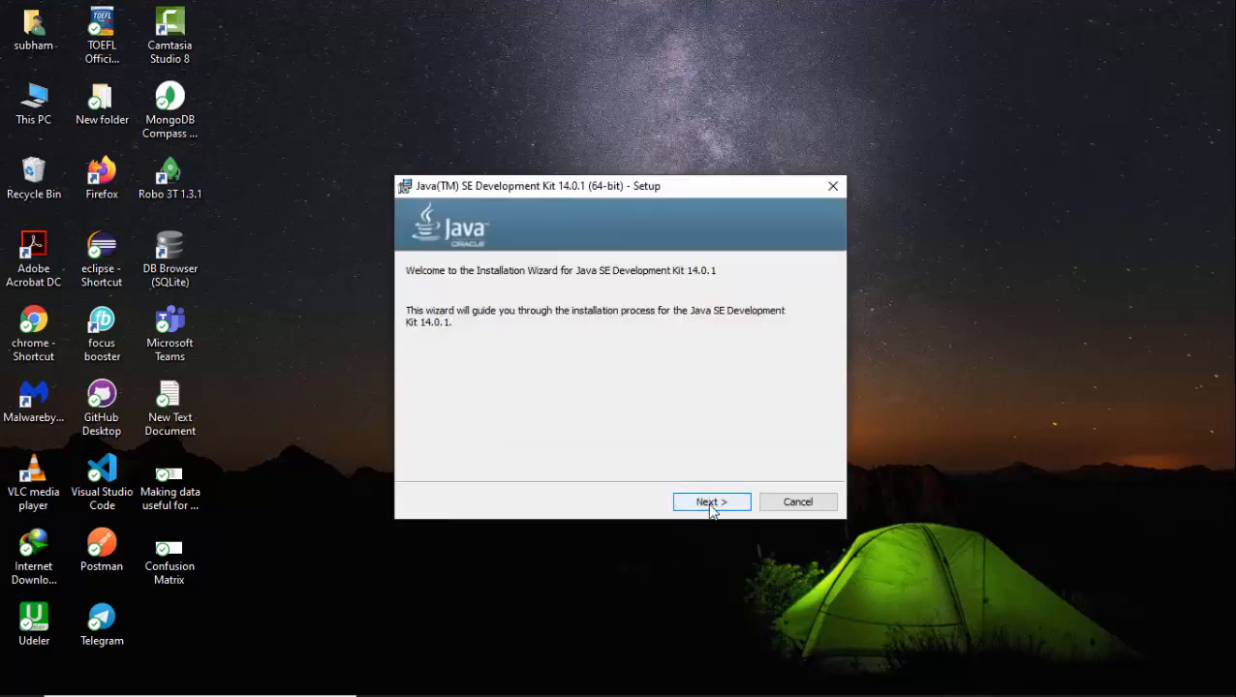
# Run JDK 14.0.1 setup with the default C:\Program Files\Java\jdk-14.0.1 destination.
pyautogui.click(711, 502)
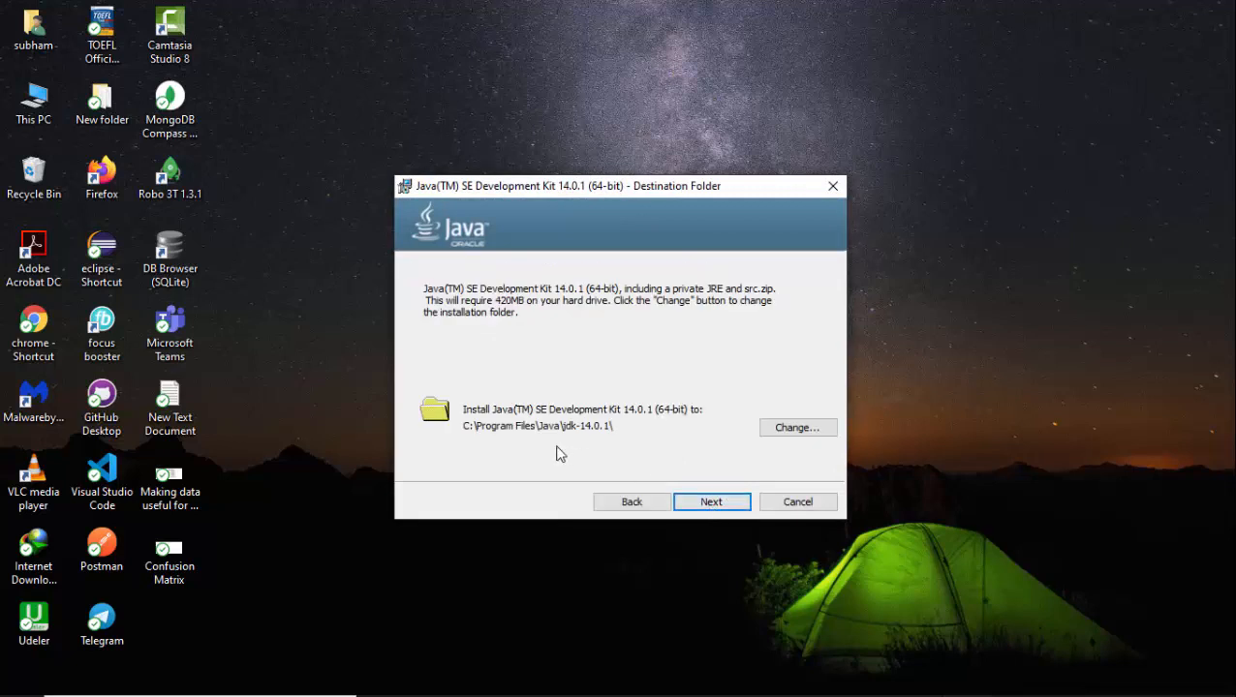
pyautogui.moveTo(485, 453)
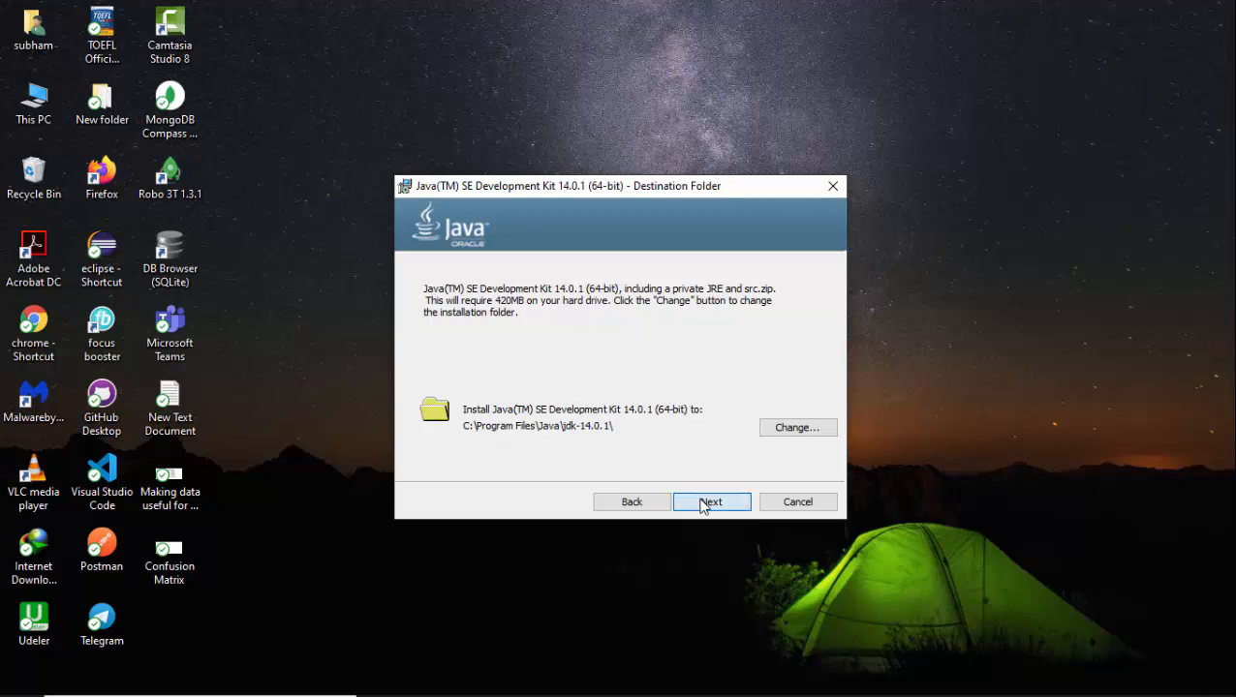
pyautogui.click(711, 502)
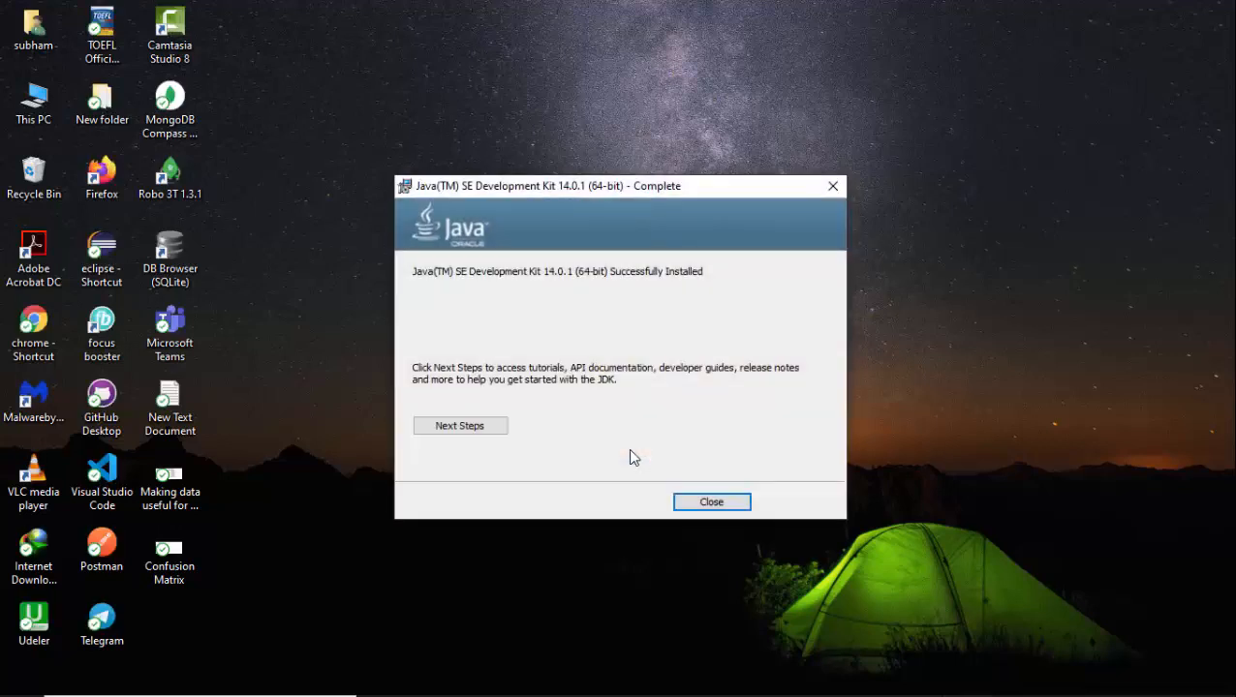
pyautogui.moveTo(702, 388)
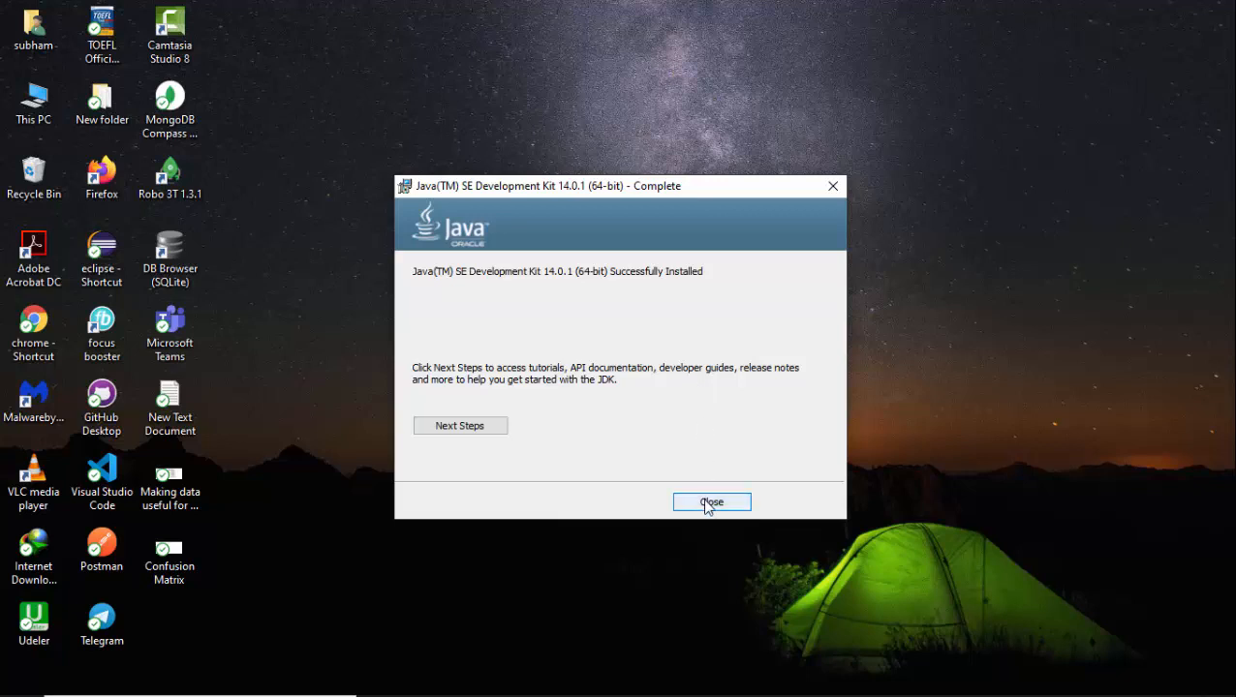
# Close the installer and browse to C:\Program Files\Java\jdk-14.0.1\bin in File Explorer.
pyautogui.click(711, 501)
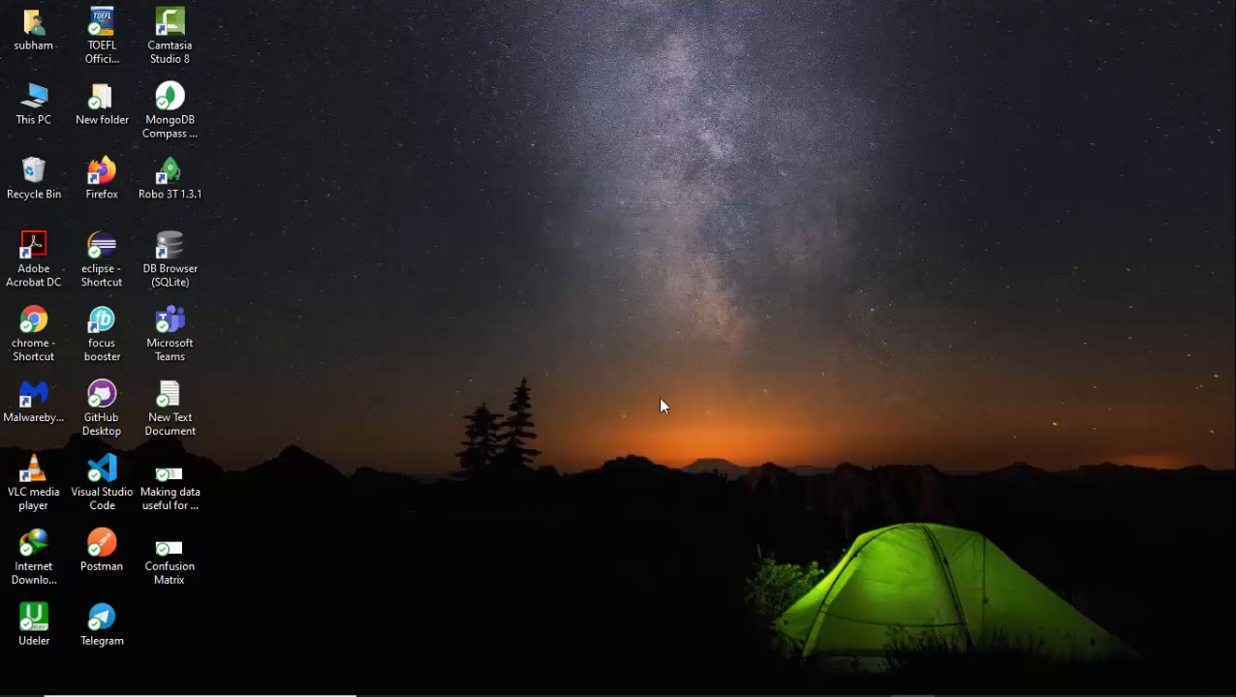
pyautogui.moveTo(596, 298)
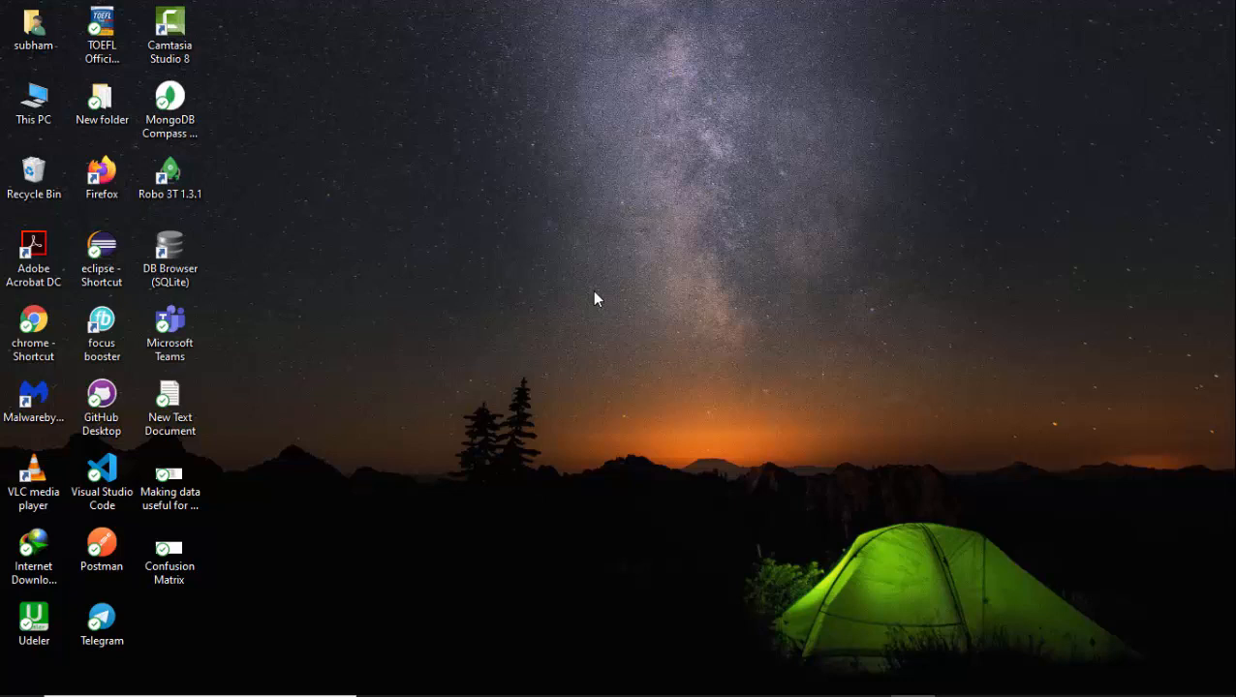
pyautogui.click(169, 178)
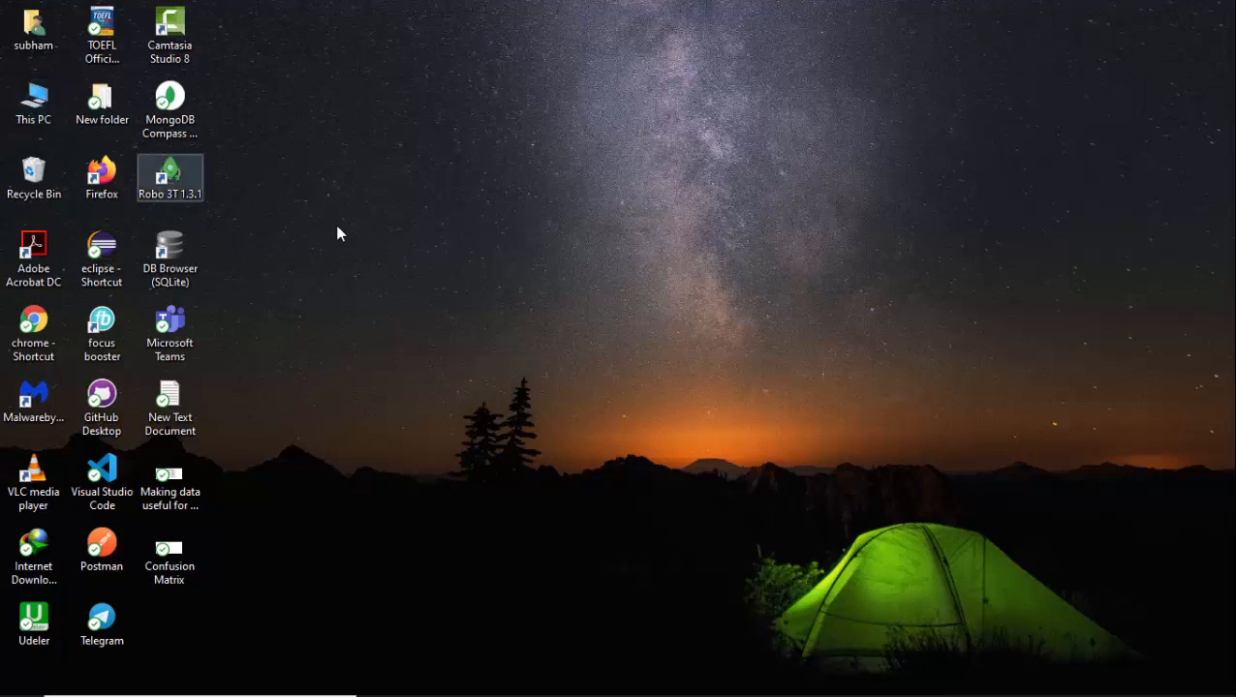
pyautogui.doubleClick(34, 102)
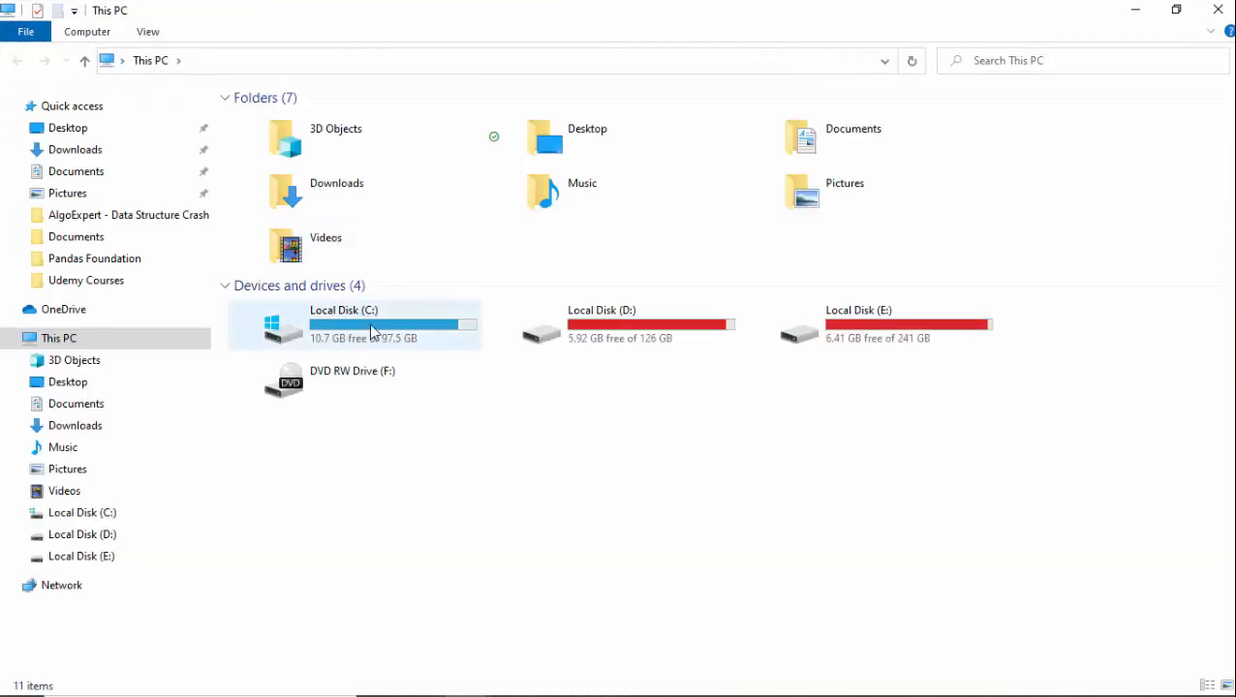
pyautogui.doubleClick(344, 324)
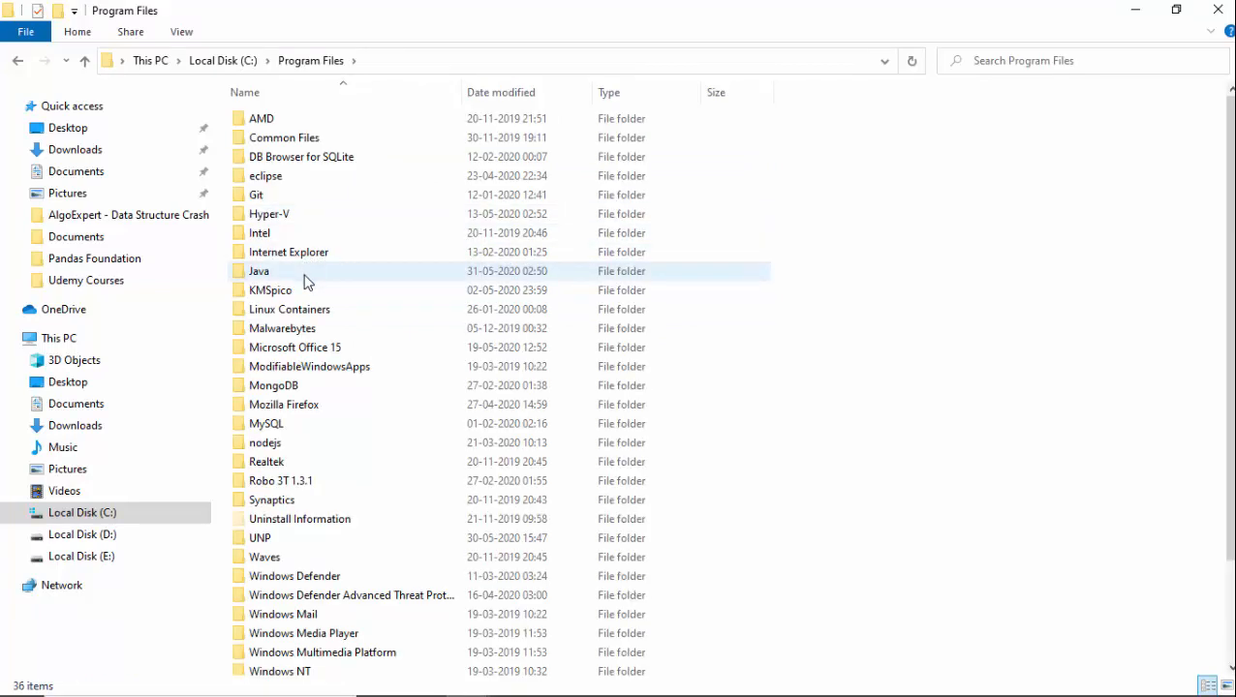
pyautogui.doubleClick(258, 271)
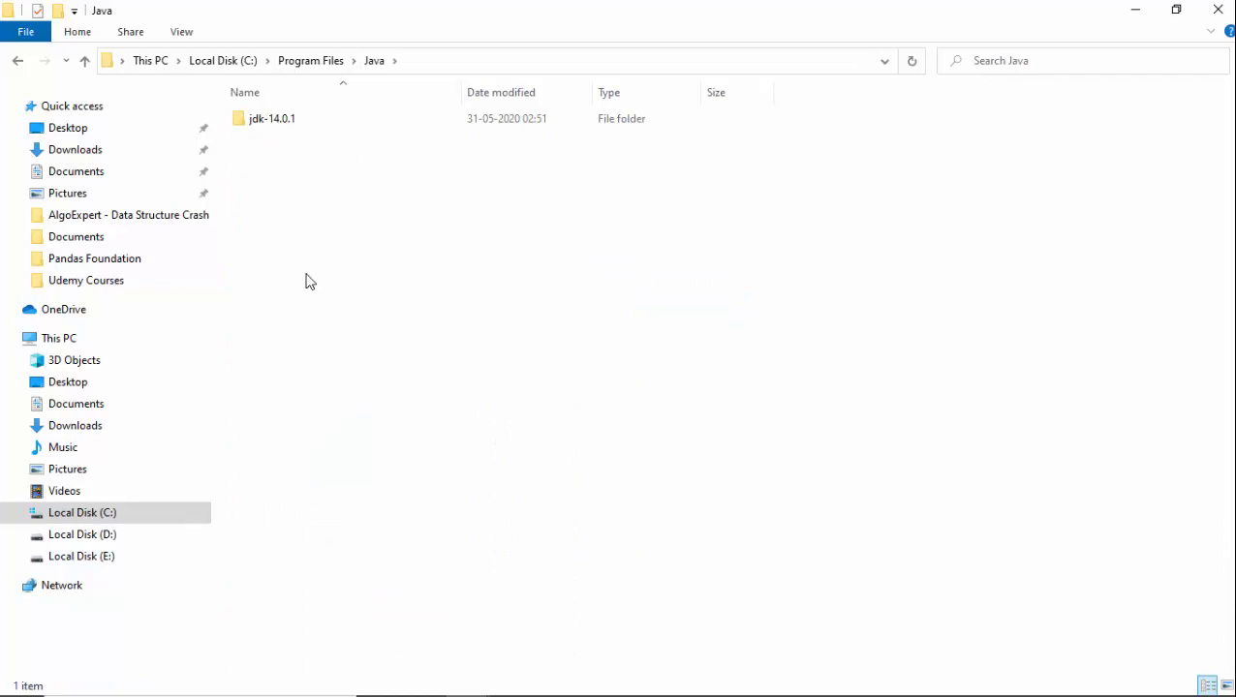
pyautogui.moveTo(322, 119)
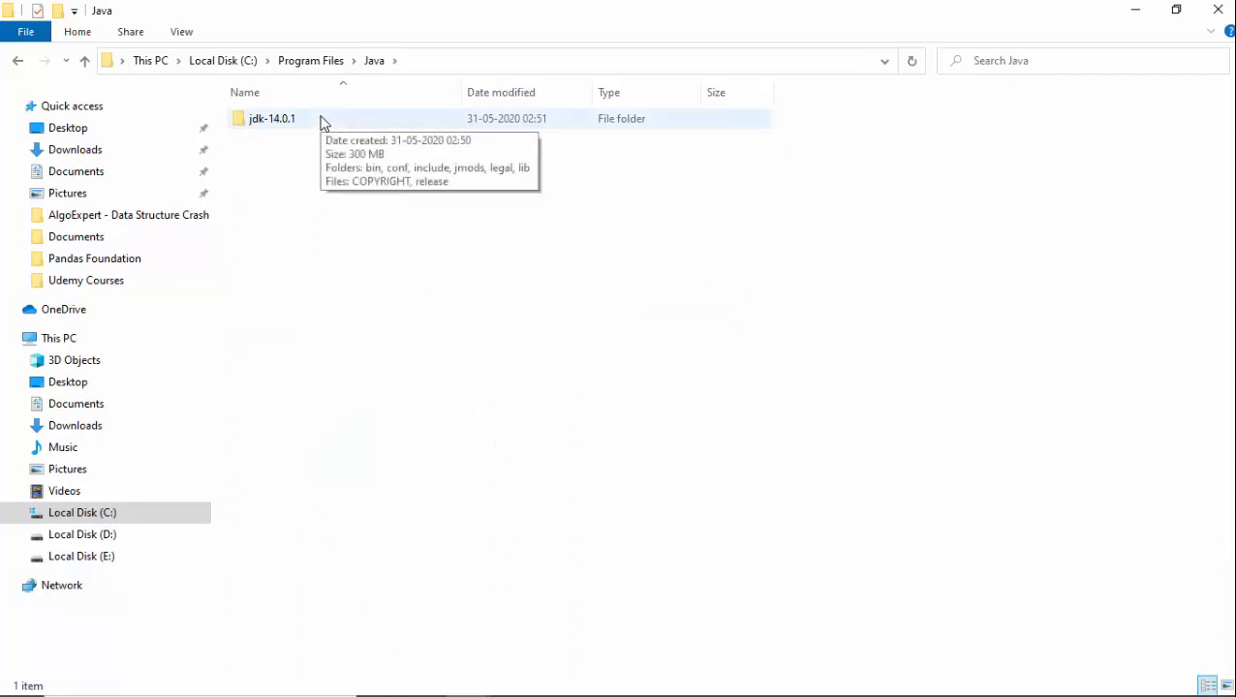
pyautogui.doubleClick(272, 118)
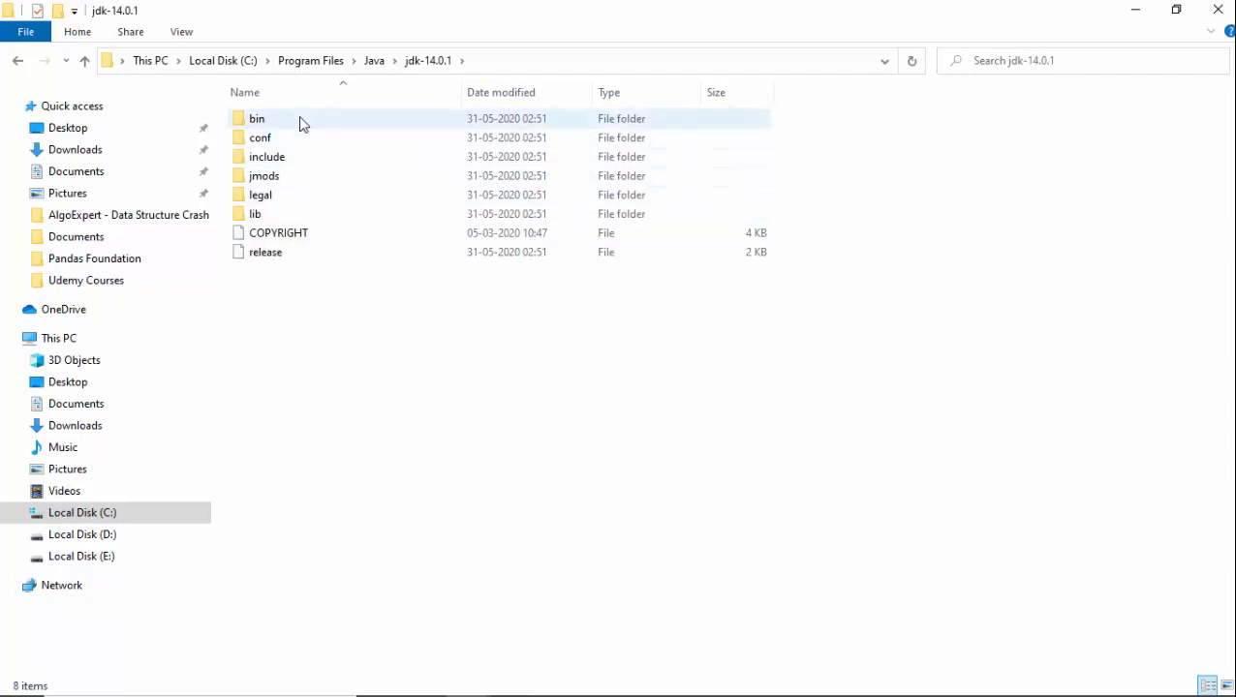
pyautogui.doubleClick(256, 118)
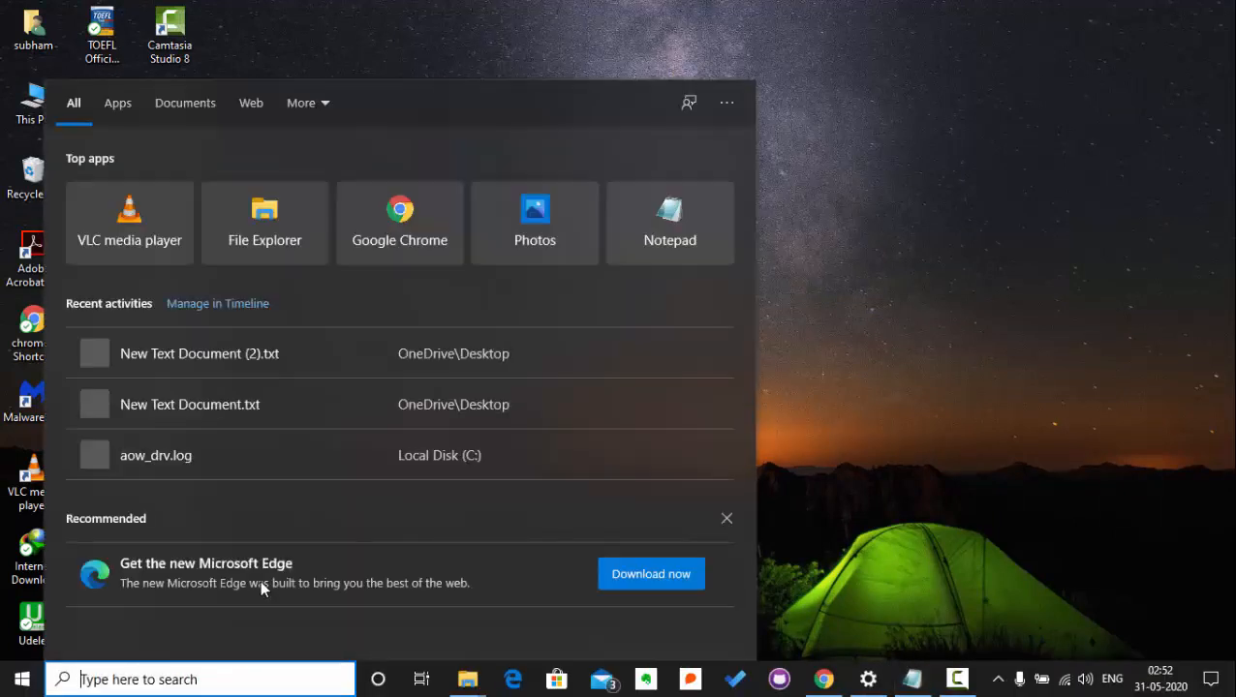
# Search 'envi', open Environment Variables, and select the system Path variable.
pyautogui.write('env')
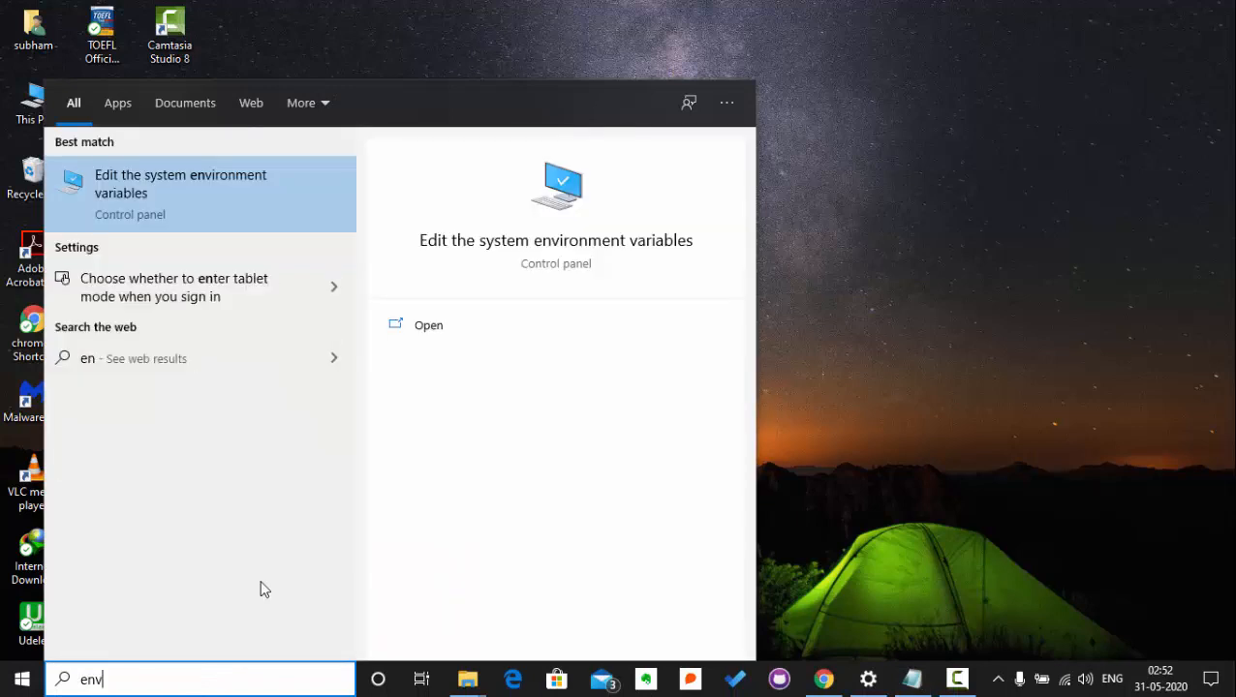
pyautogui.write('ironment')
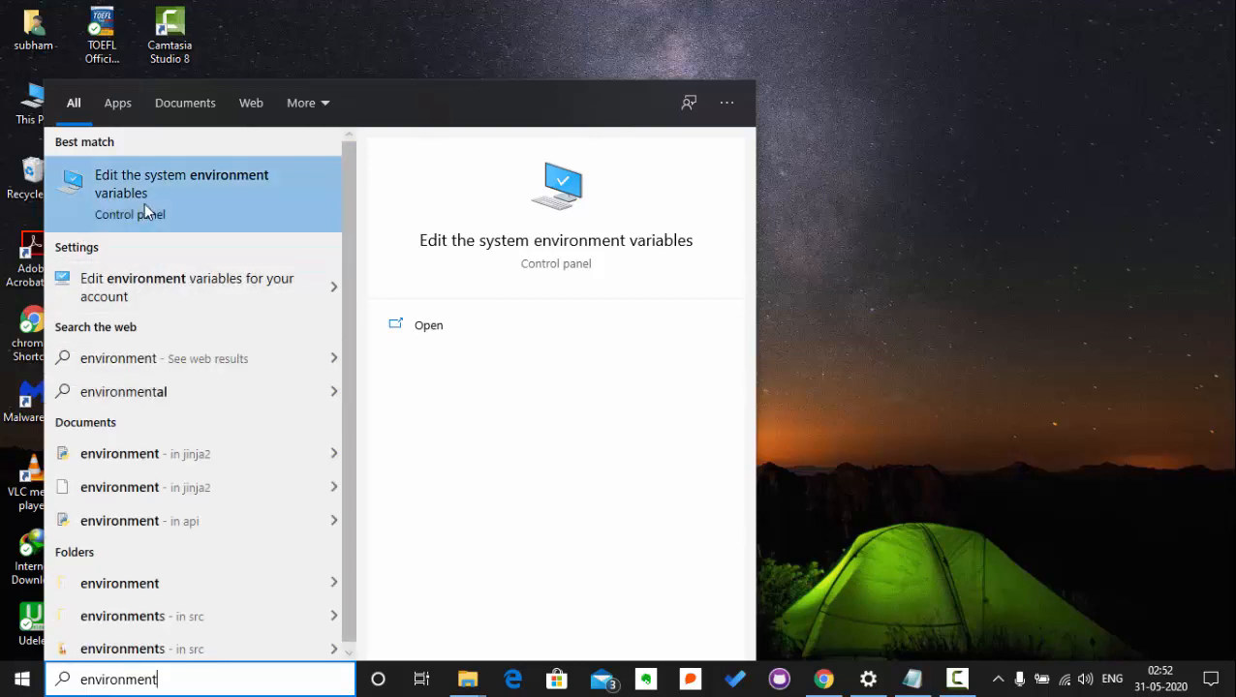
pyautogui.moveTo(171, 201)
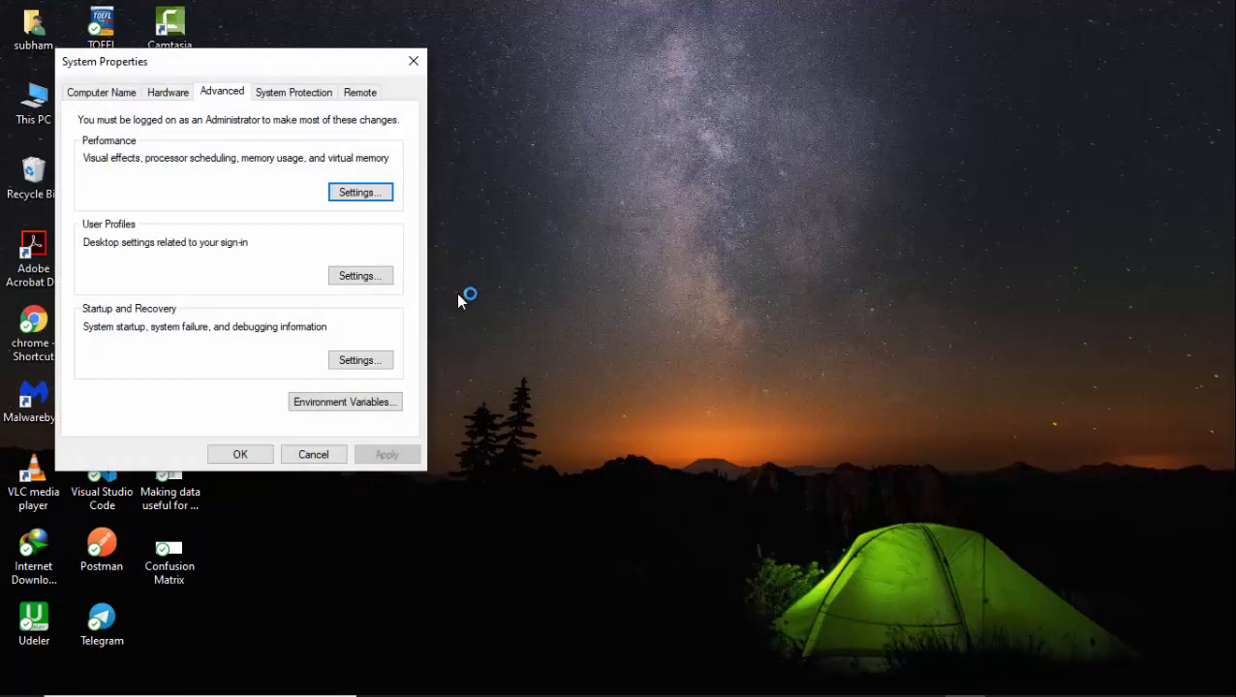
pyautogui.click(344, 401)
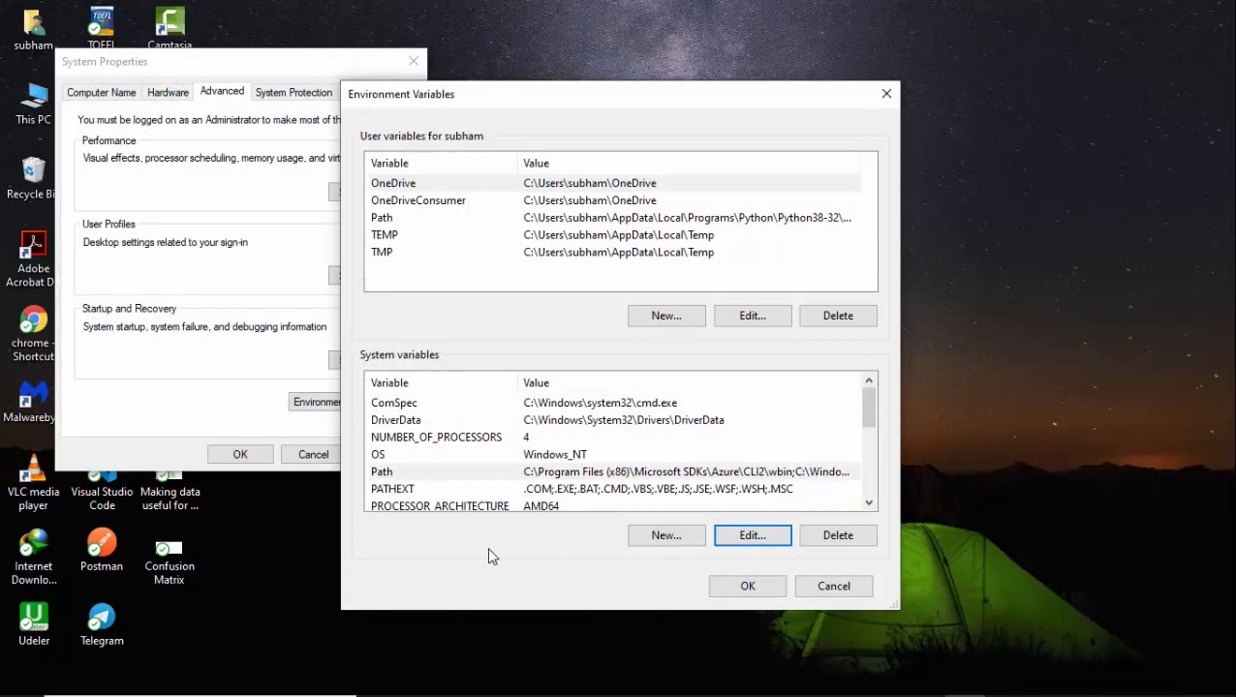
pyautogui.moveTo(402, 472)
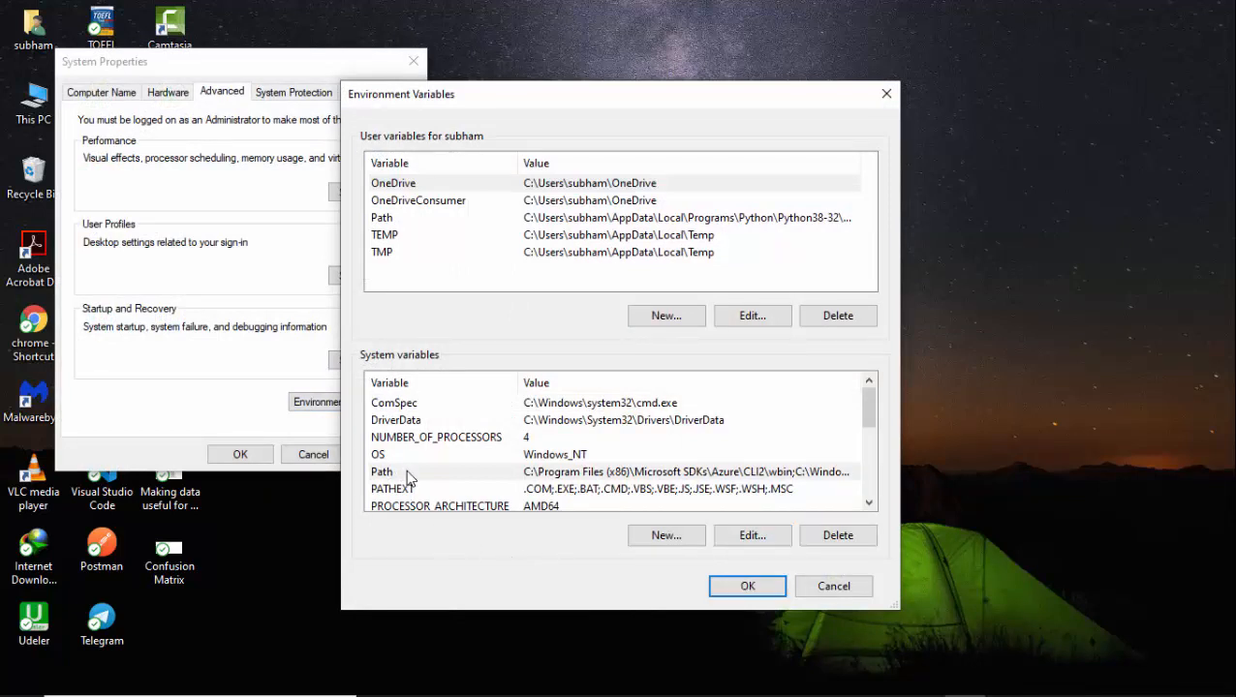
pyautogui.click(381, 471)
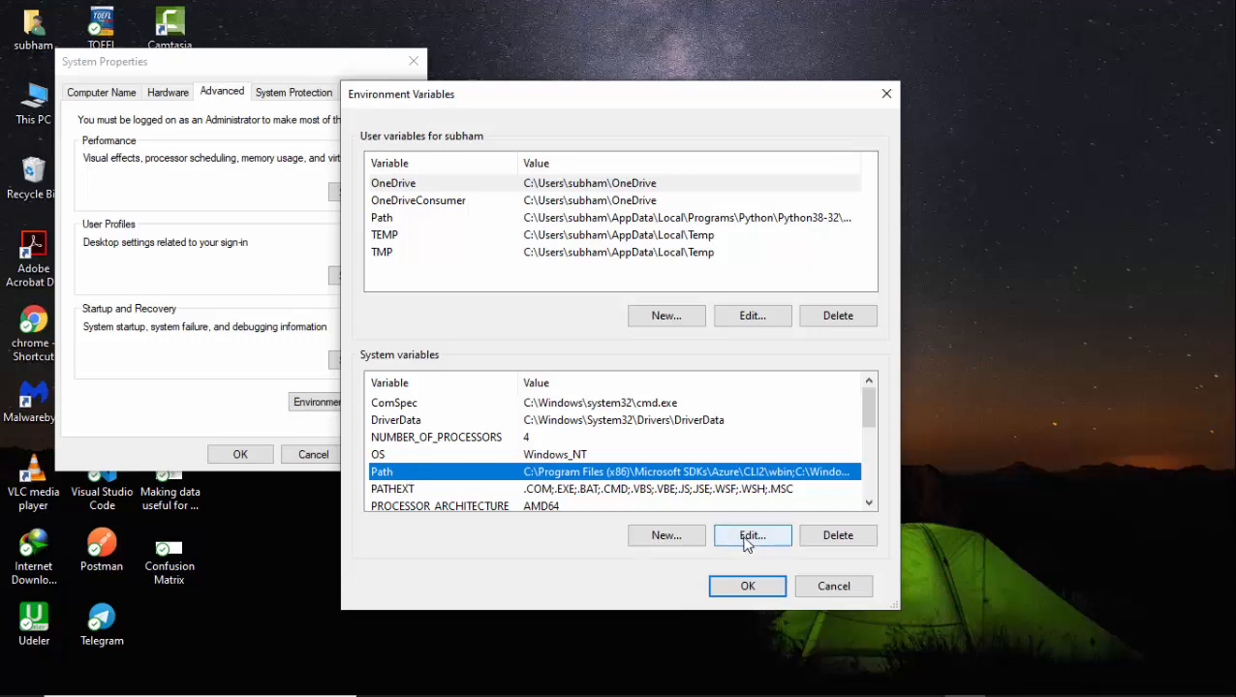
# Add C:\Program Files\Java\jdk-14.0.1\bin as a new system Path entry.
pyautogui.click(751, 535)
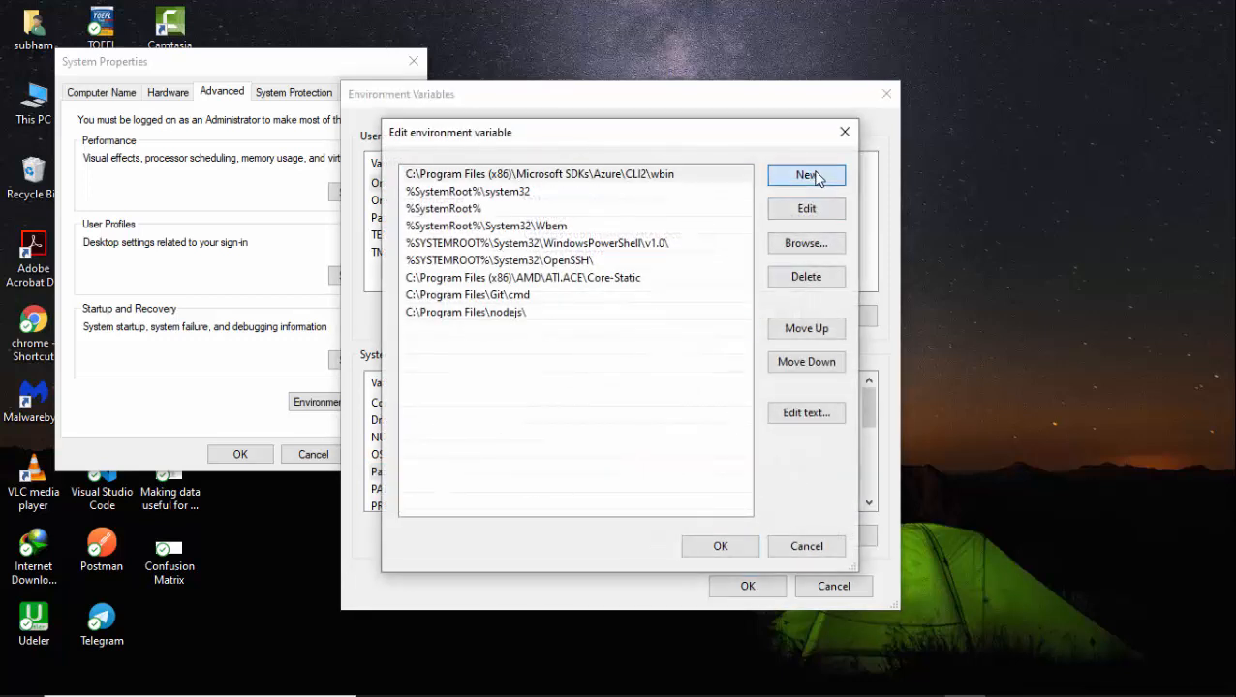
pyautogui.click(805, 174)
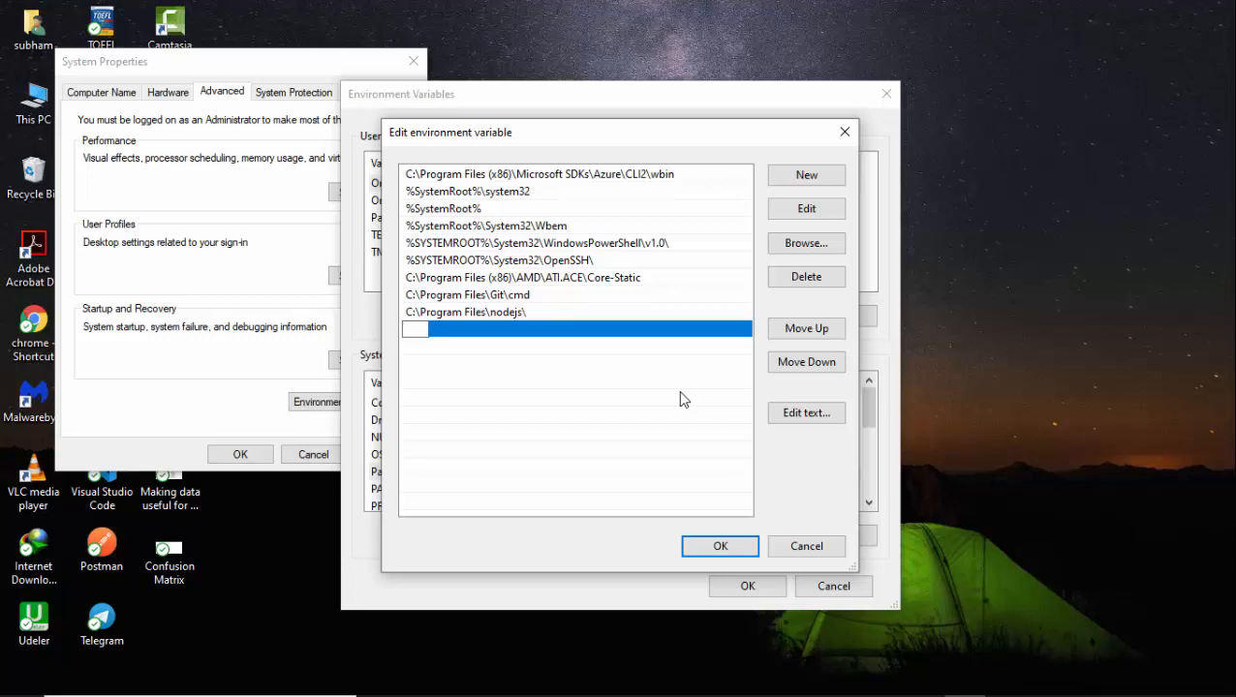
pyautogui.write('C:\\Program Files\\Java\\jdk-14.0.1\\bin')
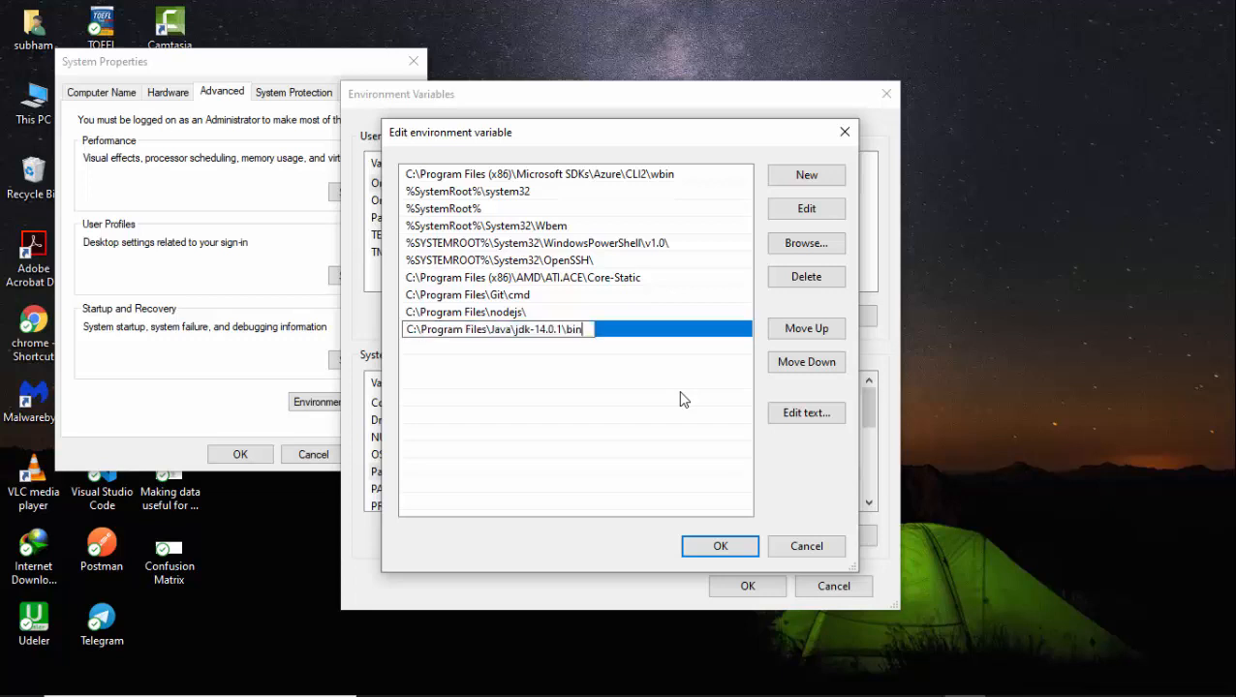
pyautogui.click(720, 545)
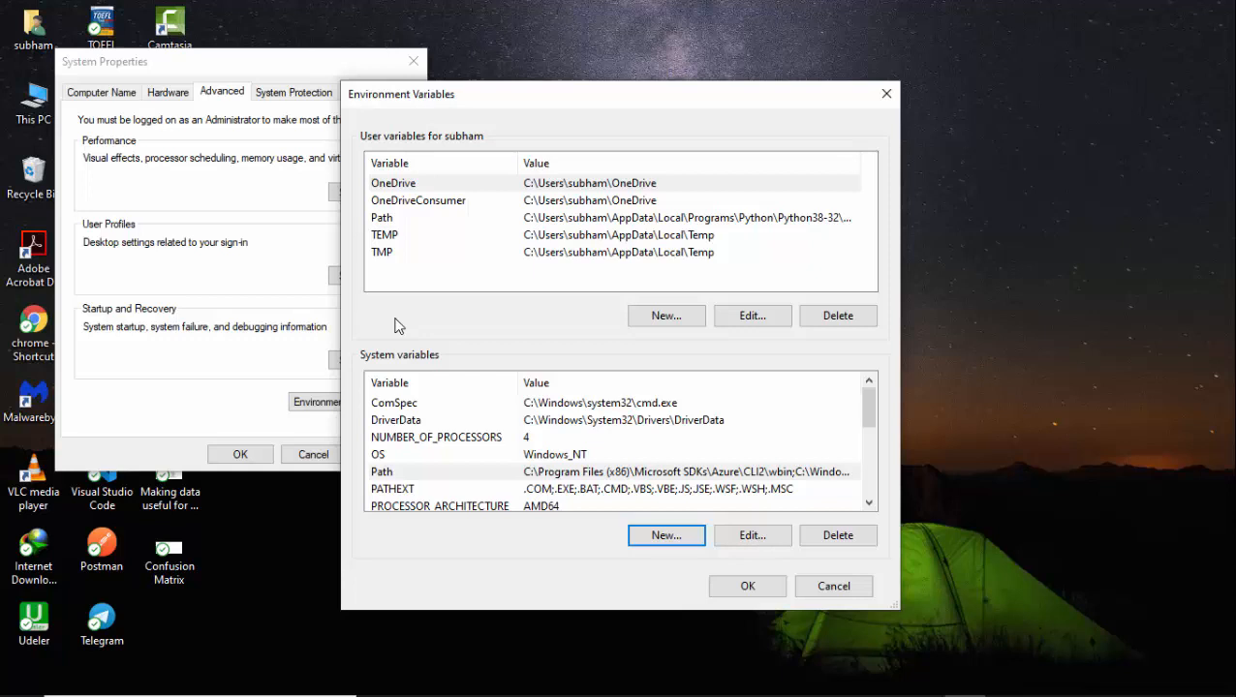
# Create system variable JAVA_HOME = C:\Program Files\Java\jdk-14.0.1 and close Environment Variables.
pyautogui.click(666, 534)
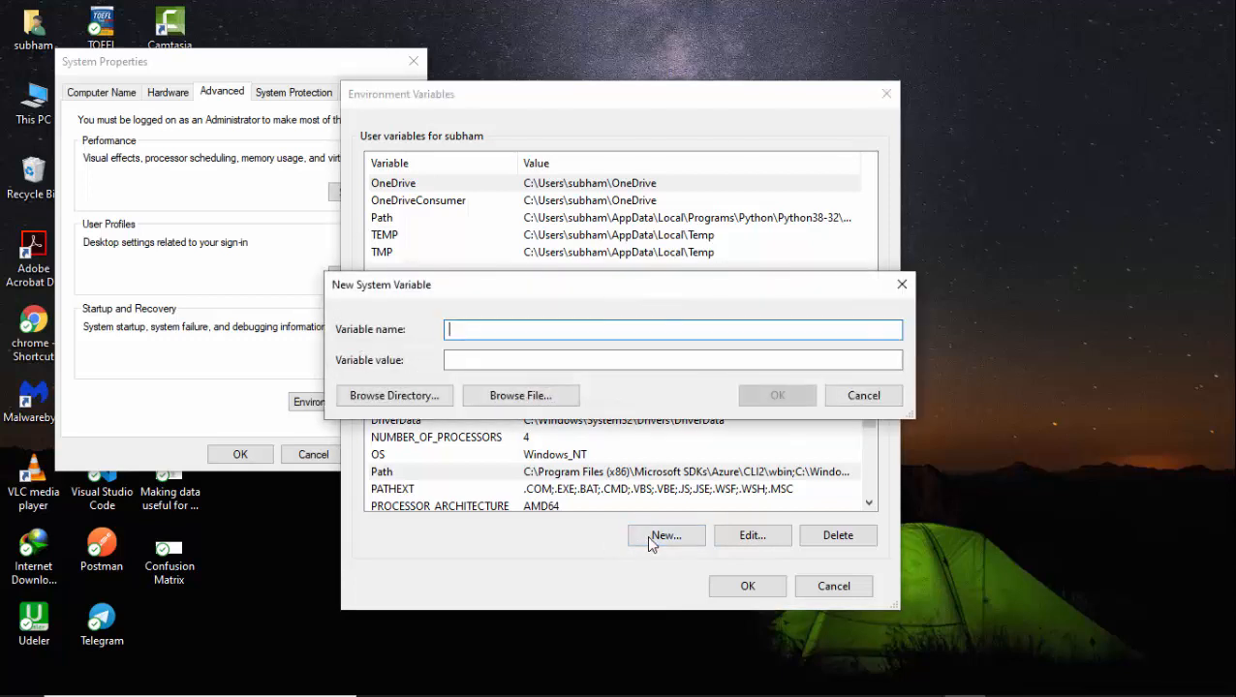
pyautogui.moveTo(356, 339)
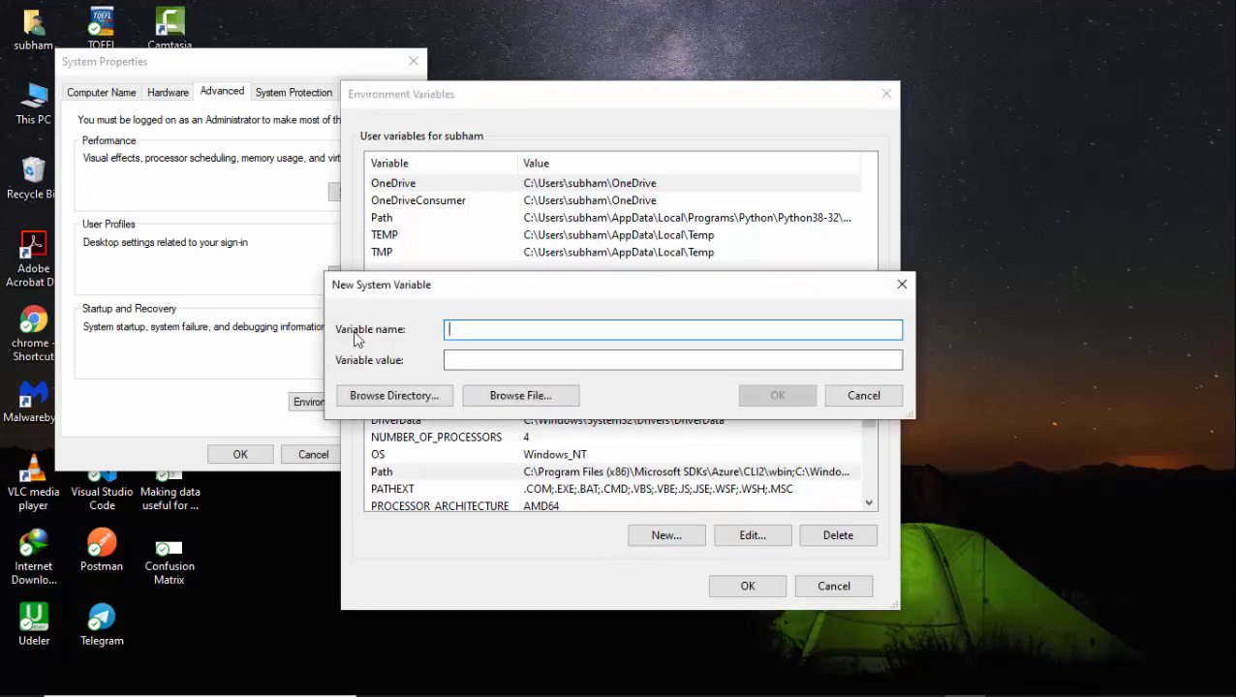
pyautogui.moveTo(493, 329)
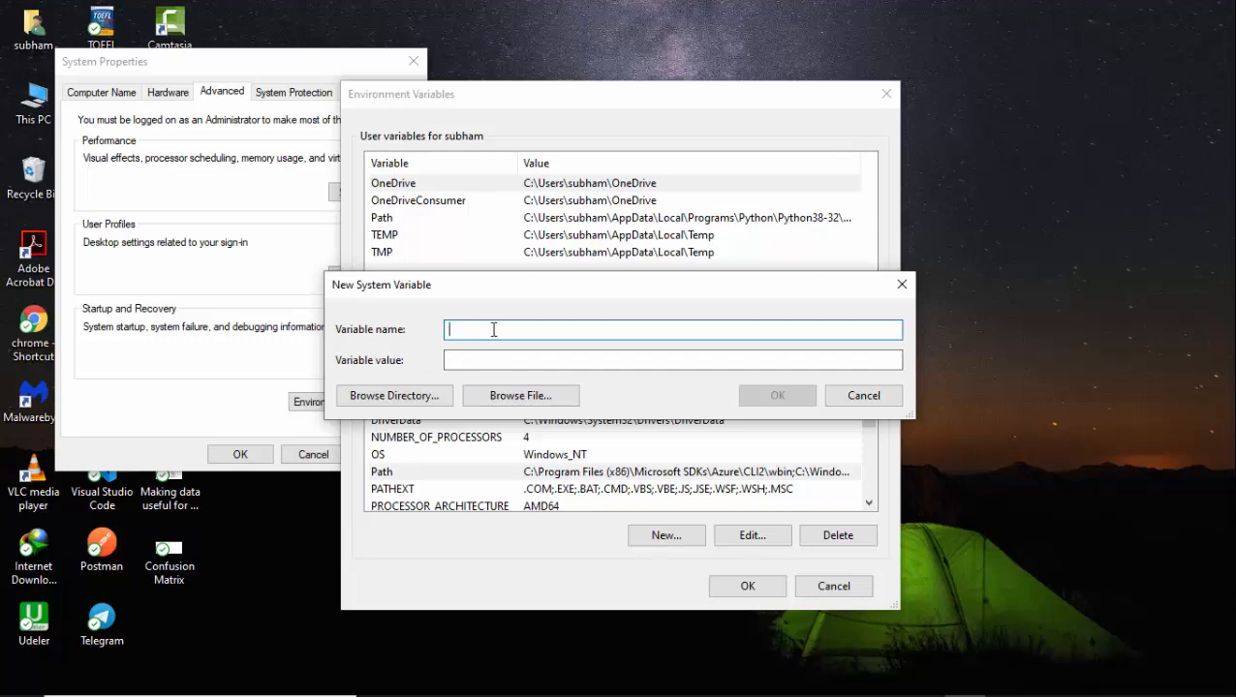
pyautogui.write('JAVA')
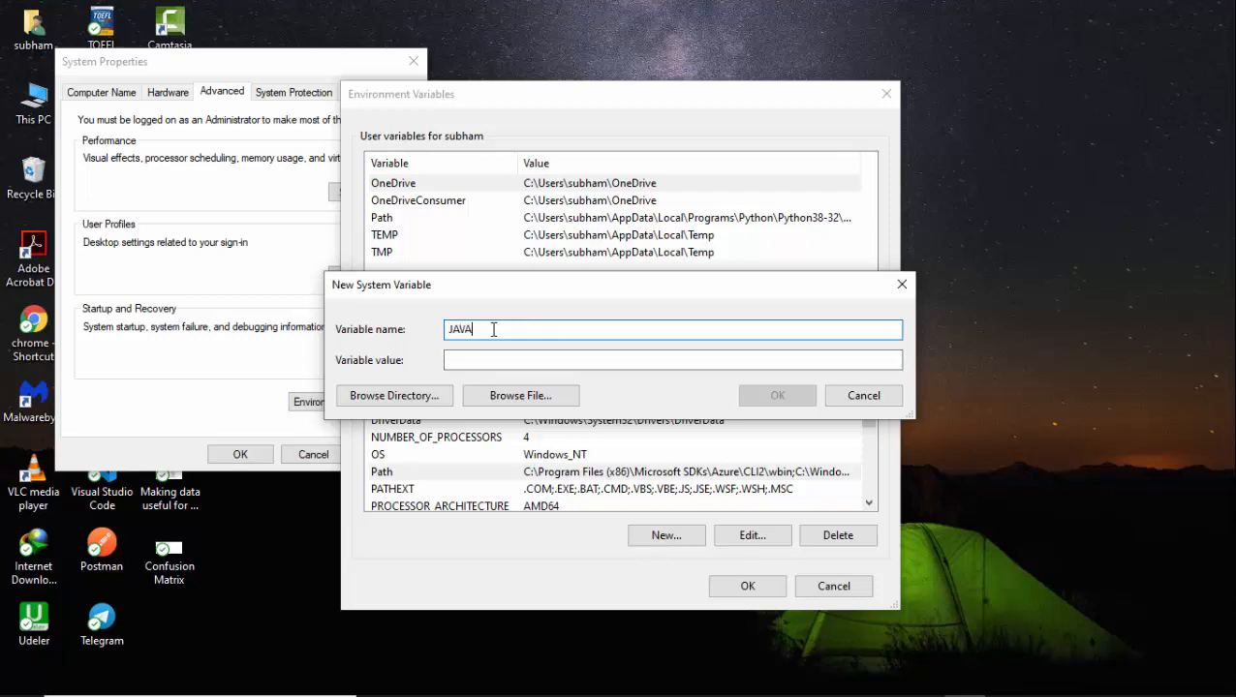
pyautogui.write('_HO')
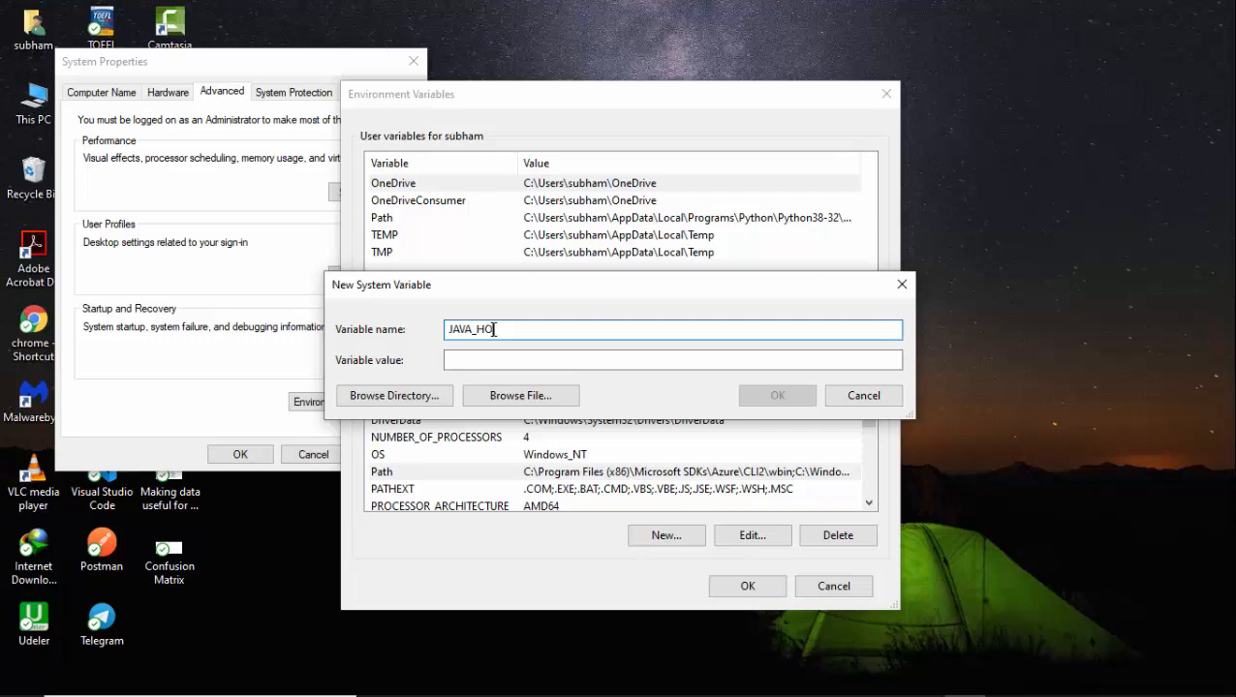
pyautogui.write('ME')
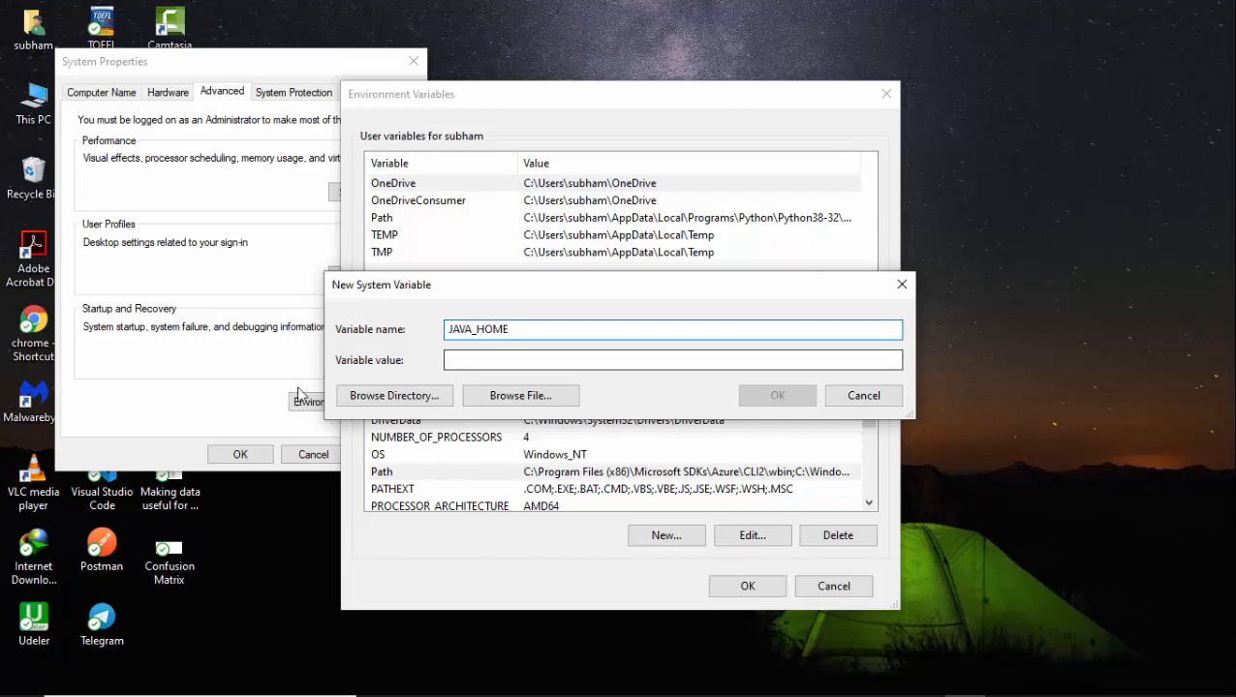
pyautogui.click(672, 359)
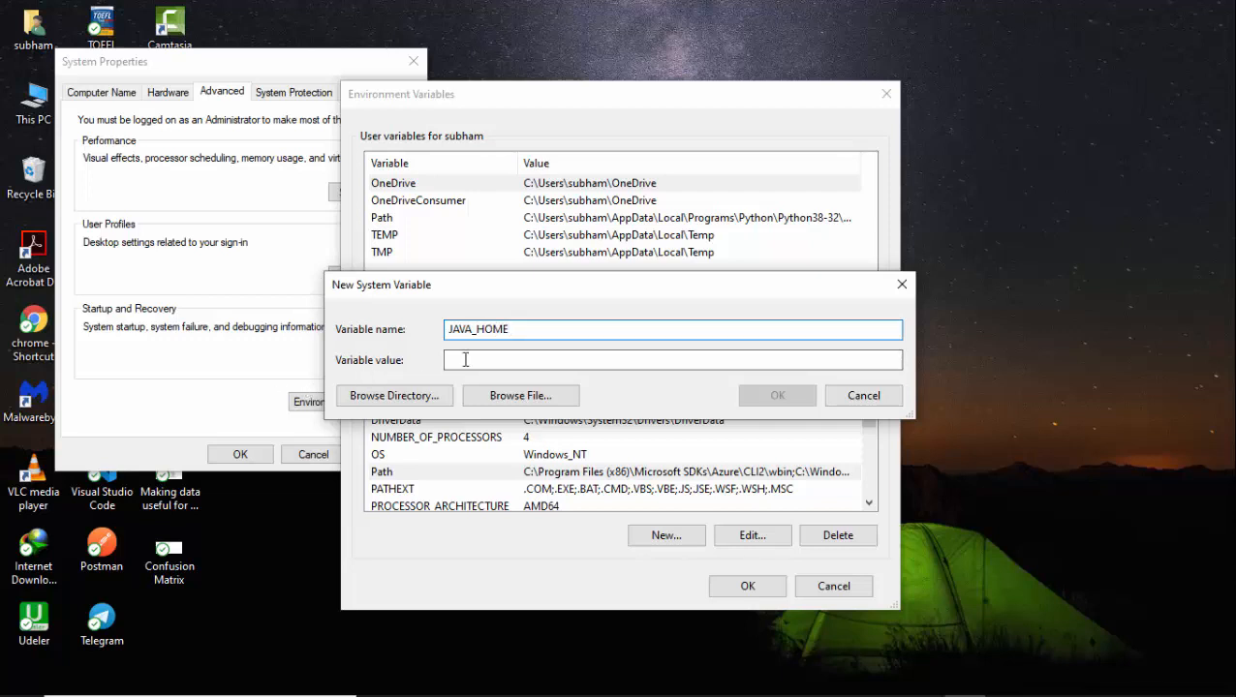
pyautogui.click(673, 360)
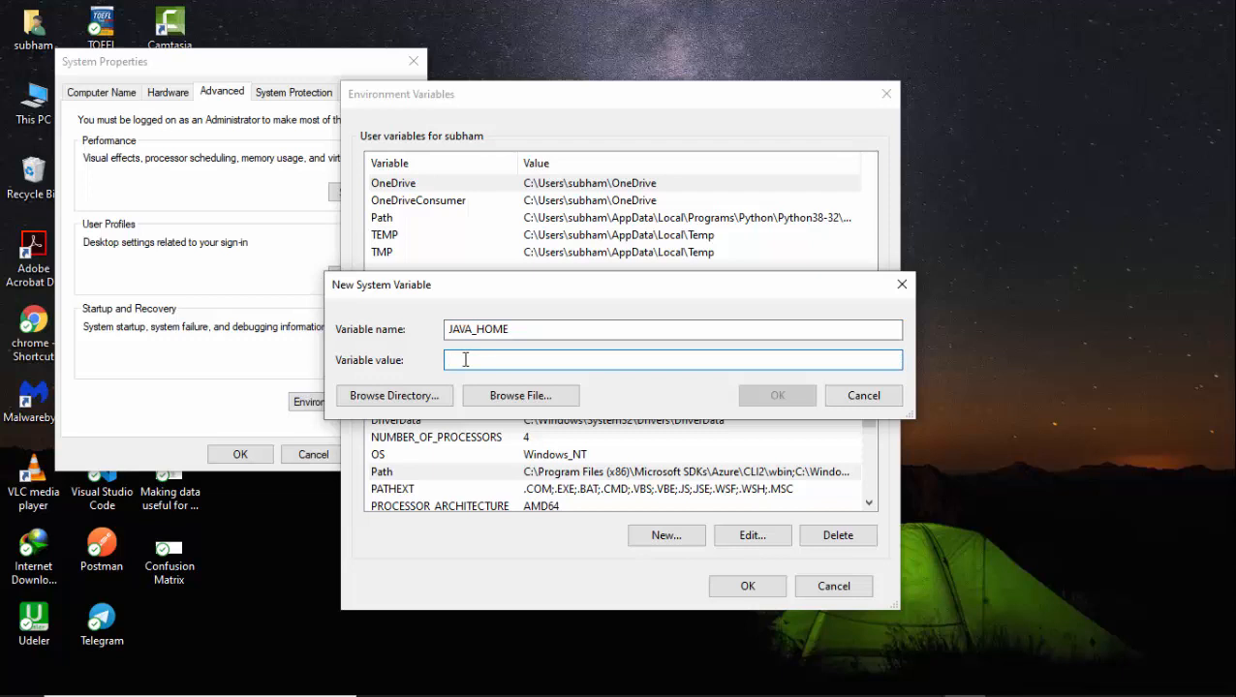
pyautogui.write('C:\\Program Files\\Java\\jdk-14.0.1\\bin')
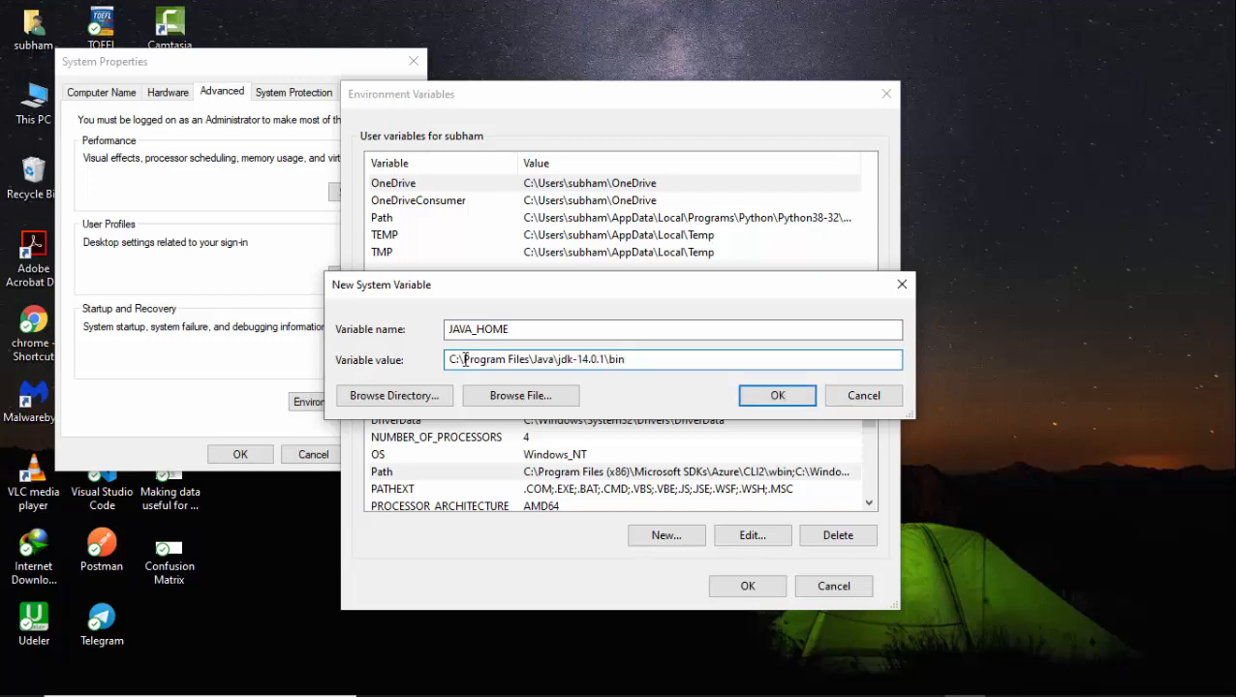
pyautogui.press('BackSpace')
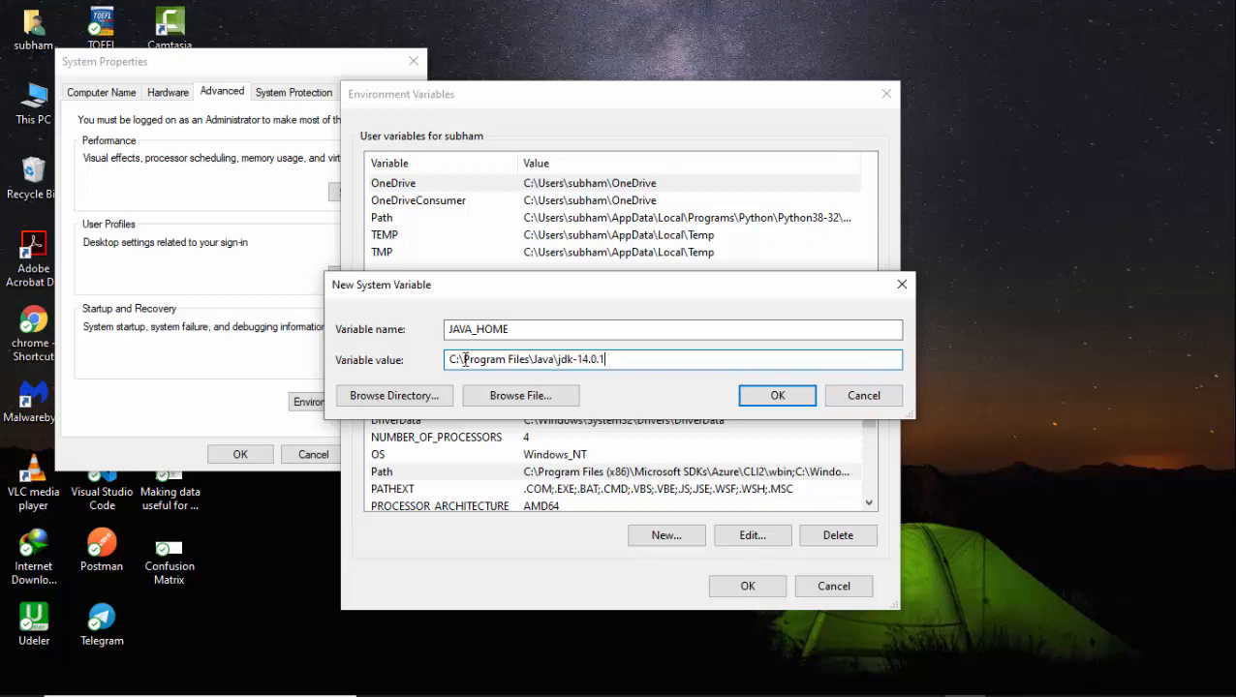
pyautogui.click(777, 395)
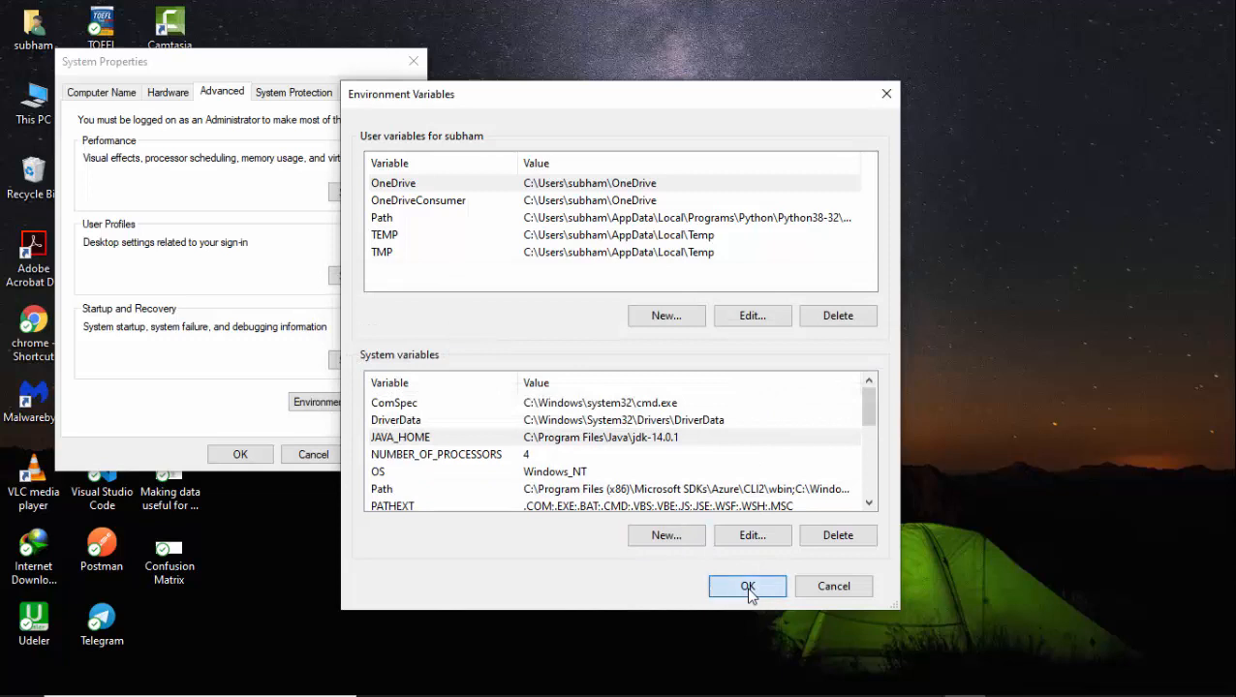
pyautogui.click(747, 586)
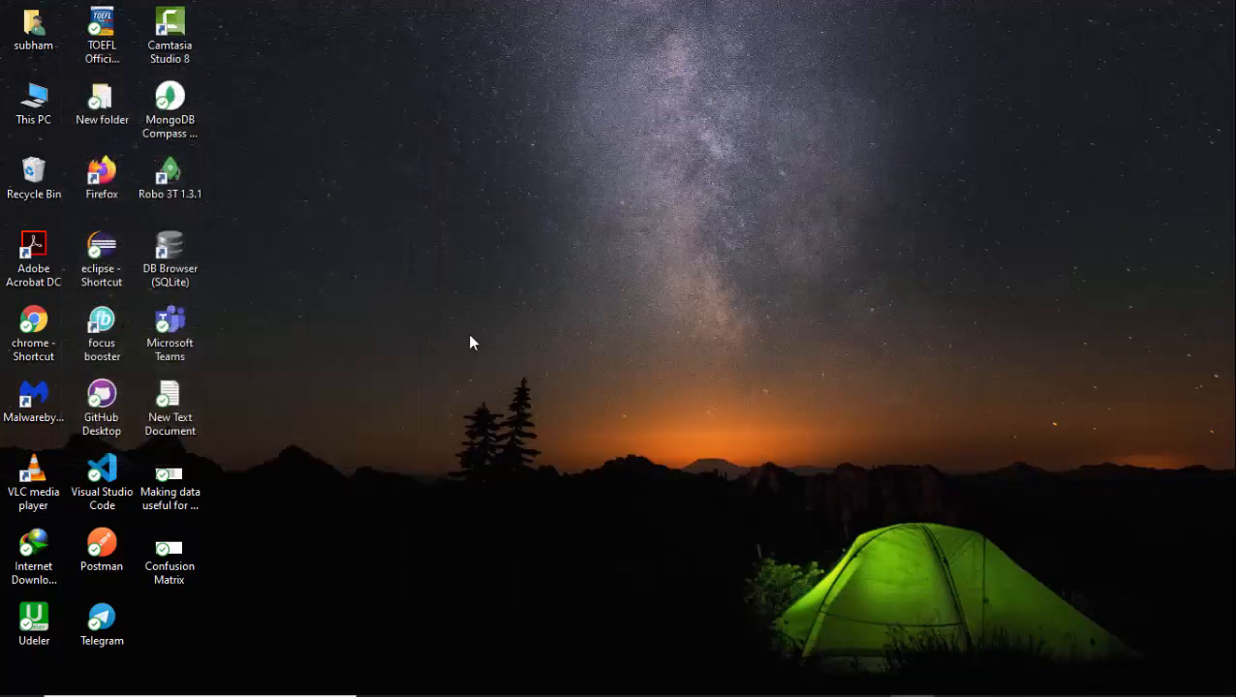
pyautogui.moveTo(422, 96)
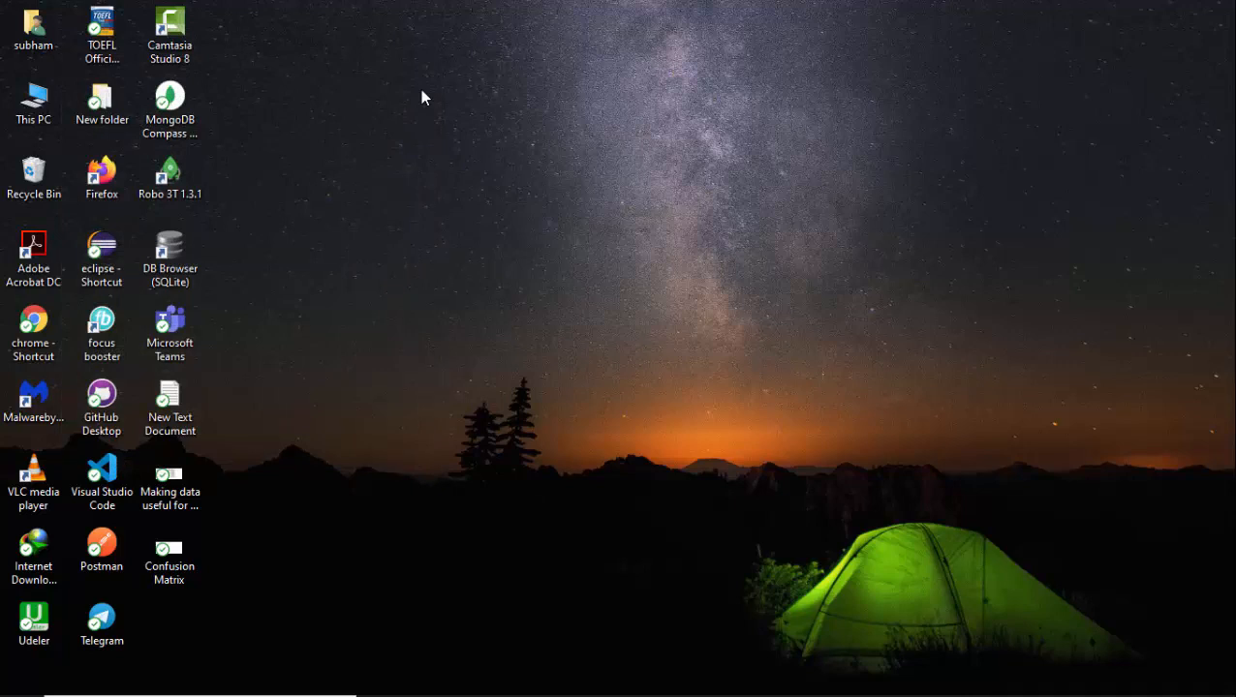
pyautogui.moveTo(395, 227)
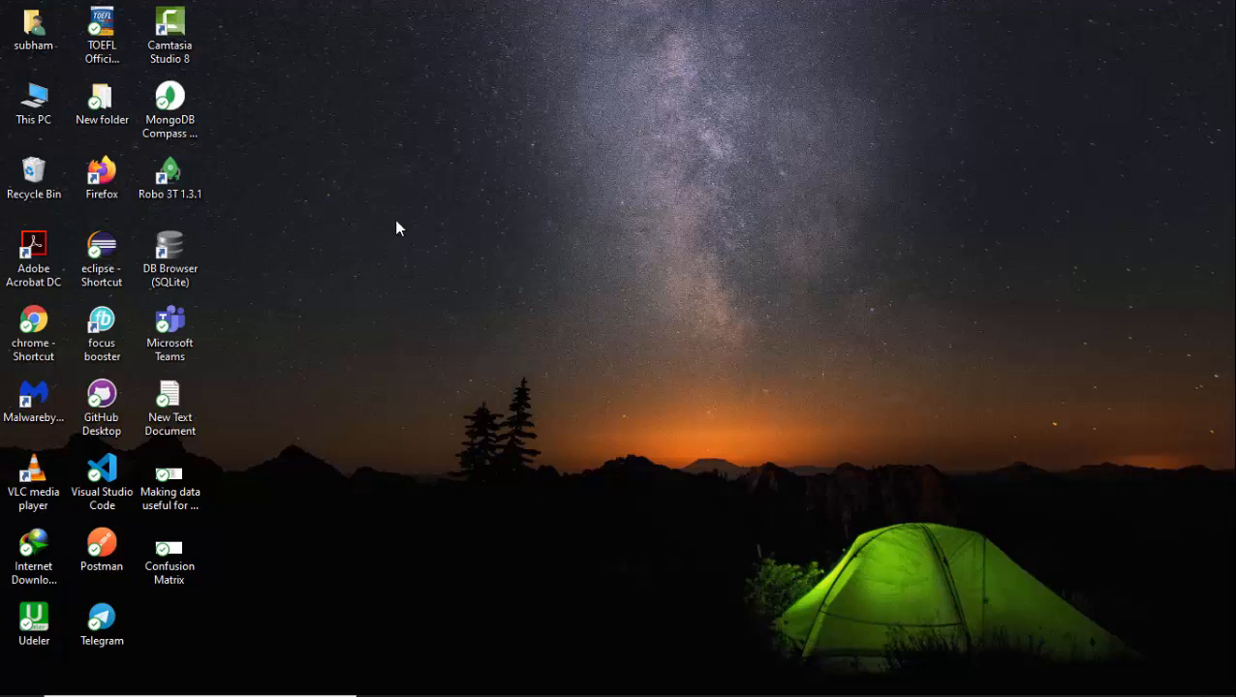
# Open Command Prompt and run java -version, confirming Java 14.0.1.
pyautogui.click(21, 679)
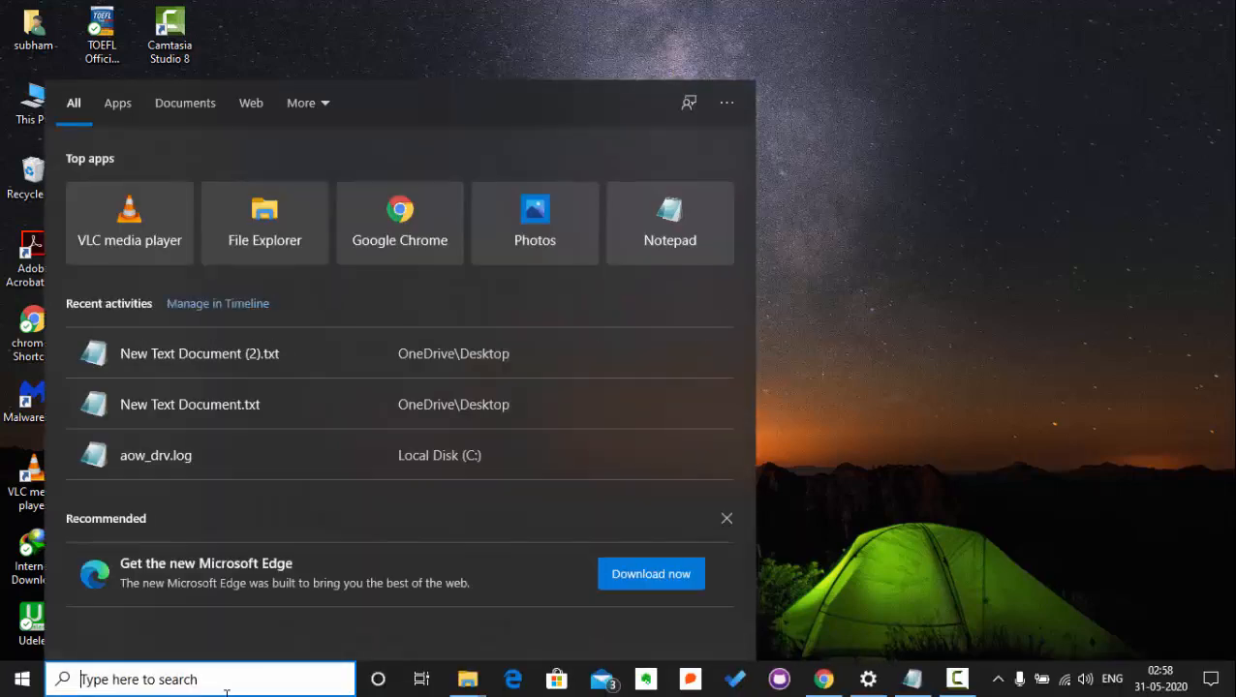
pyautogui.write('cmd')
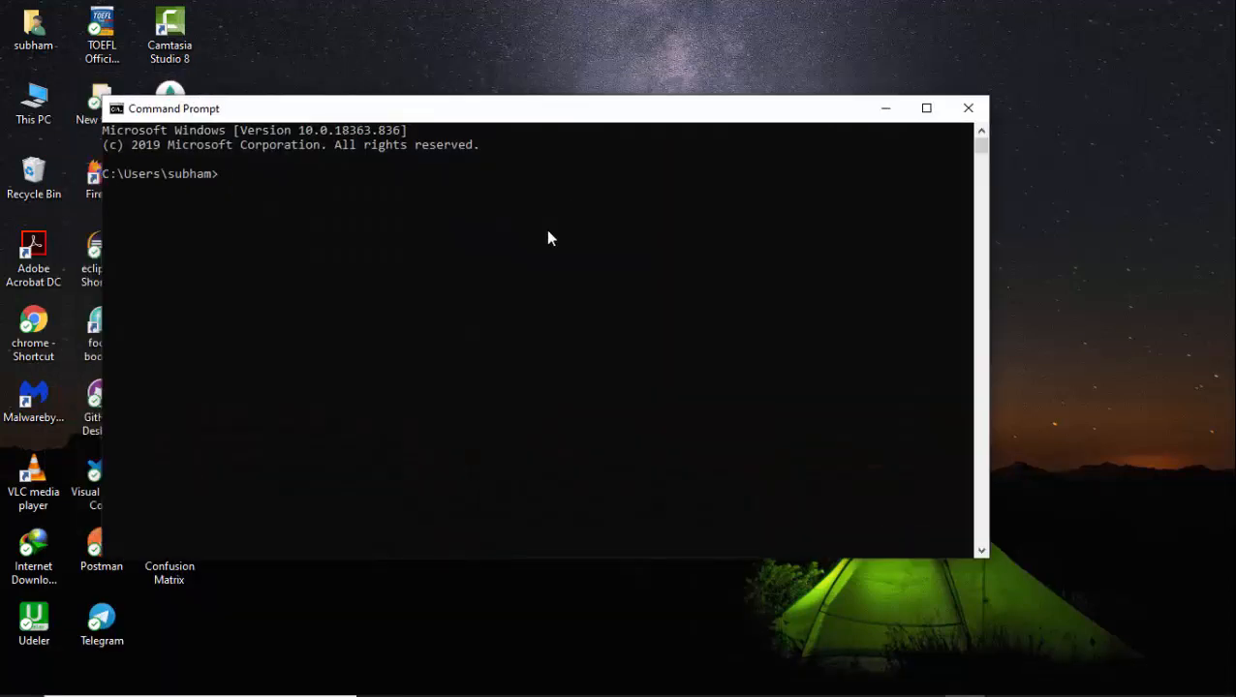
pyautogui.moveTo(527, 259)
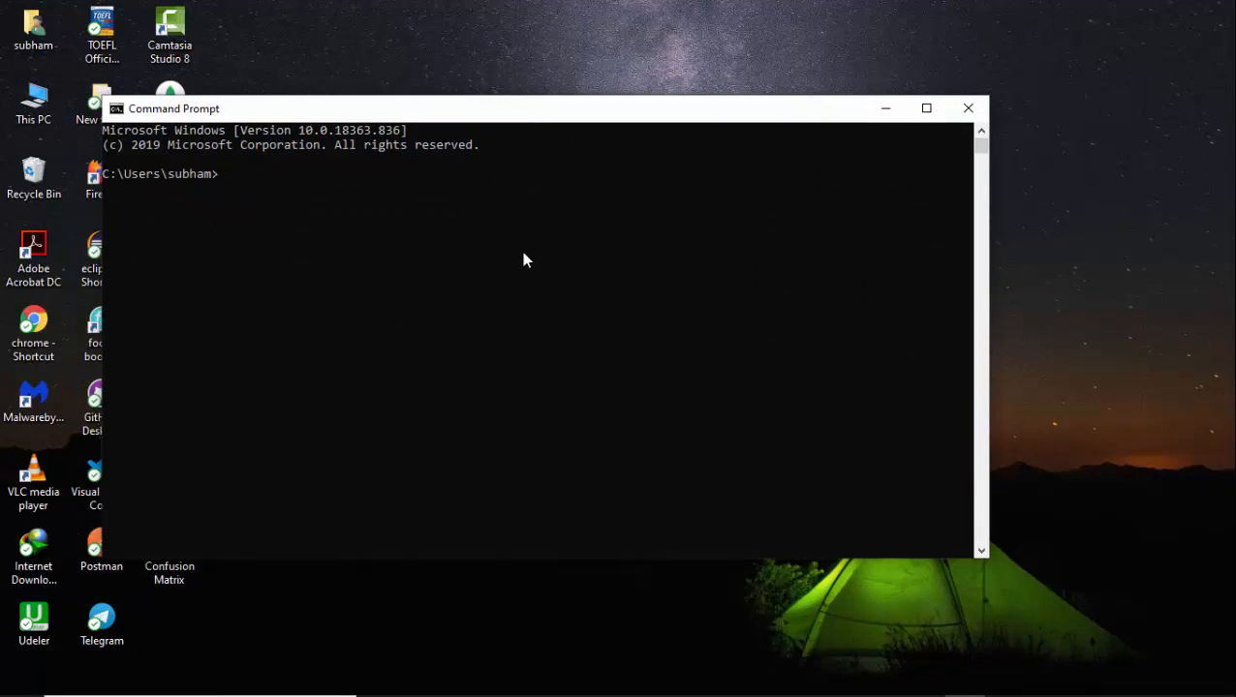
pyautogui.write('java -')
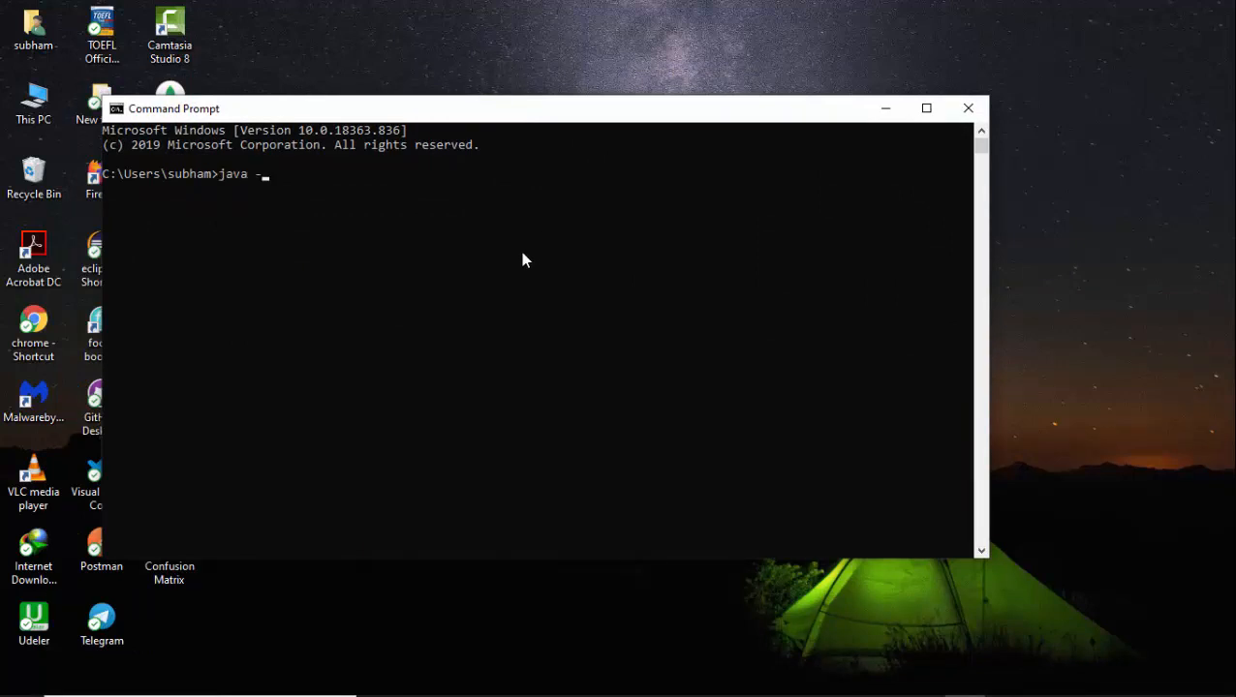
pyautogui.write('ver')
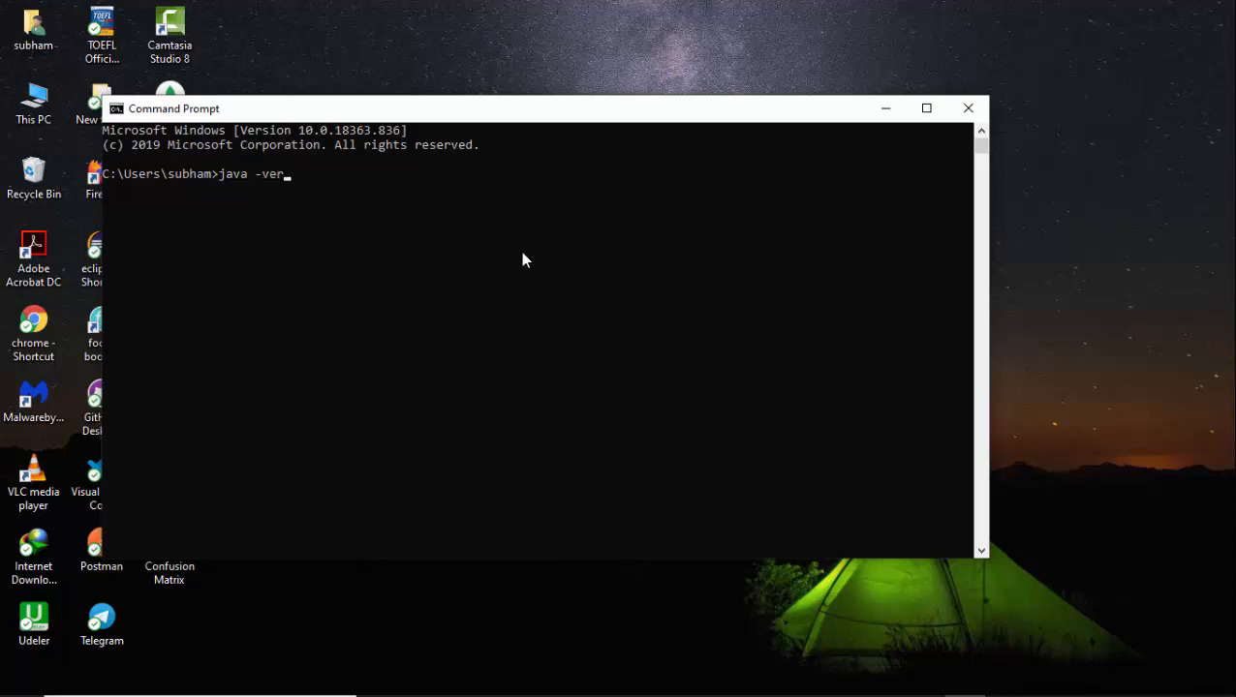
pyautogui.press('Return')
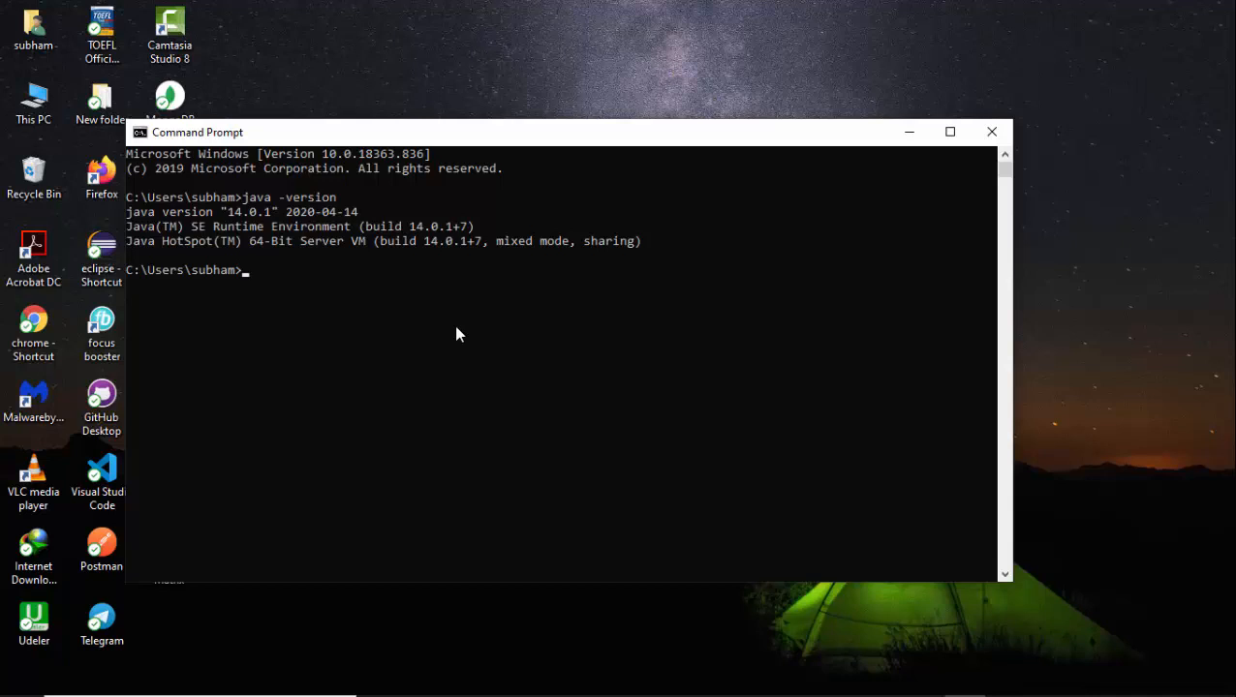
# Begin entering the javac -version check.
pyautogui.write('javac')
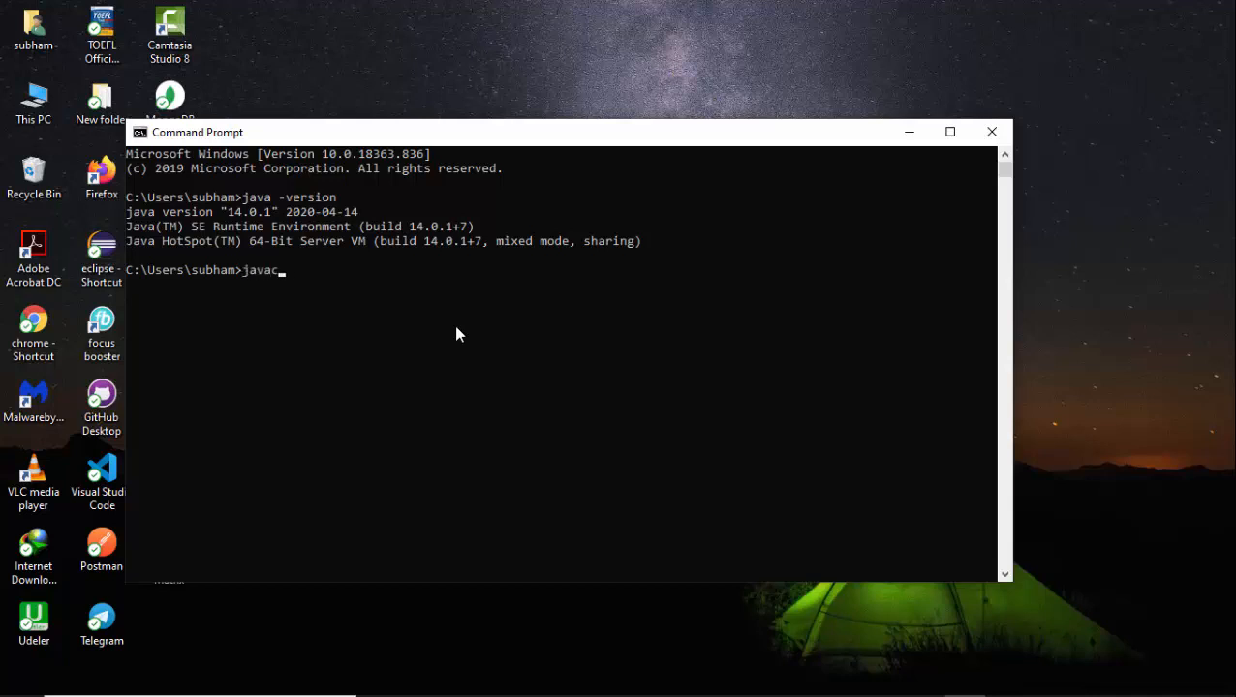
pyautogui.write('-ver')
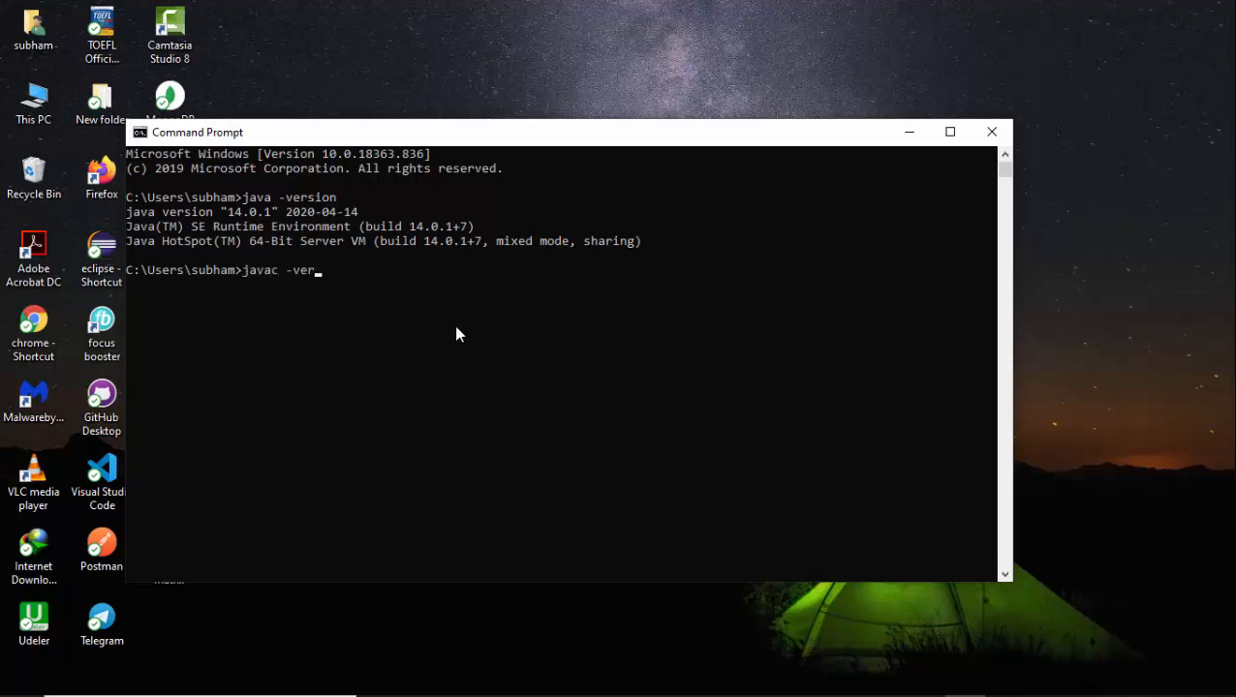
pyautogui.write('si')
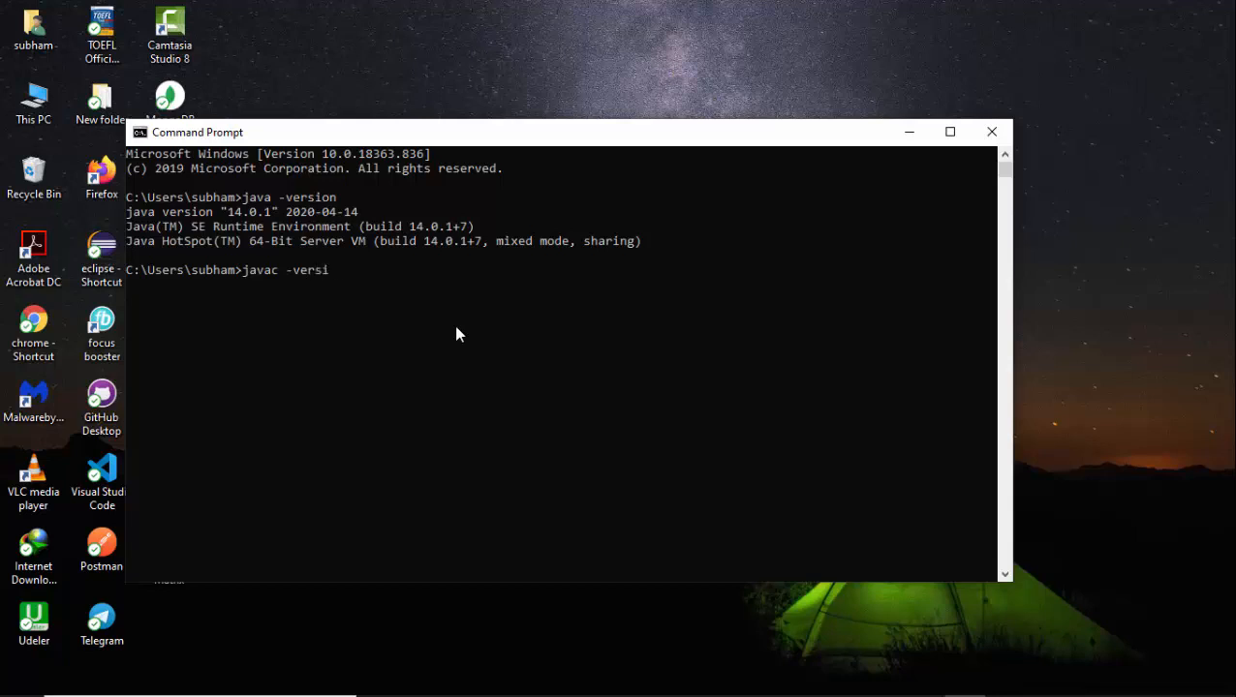